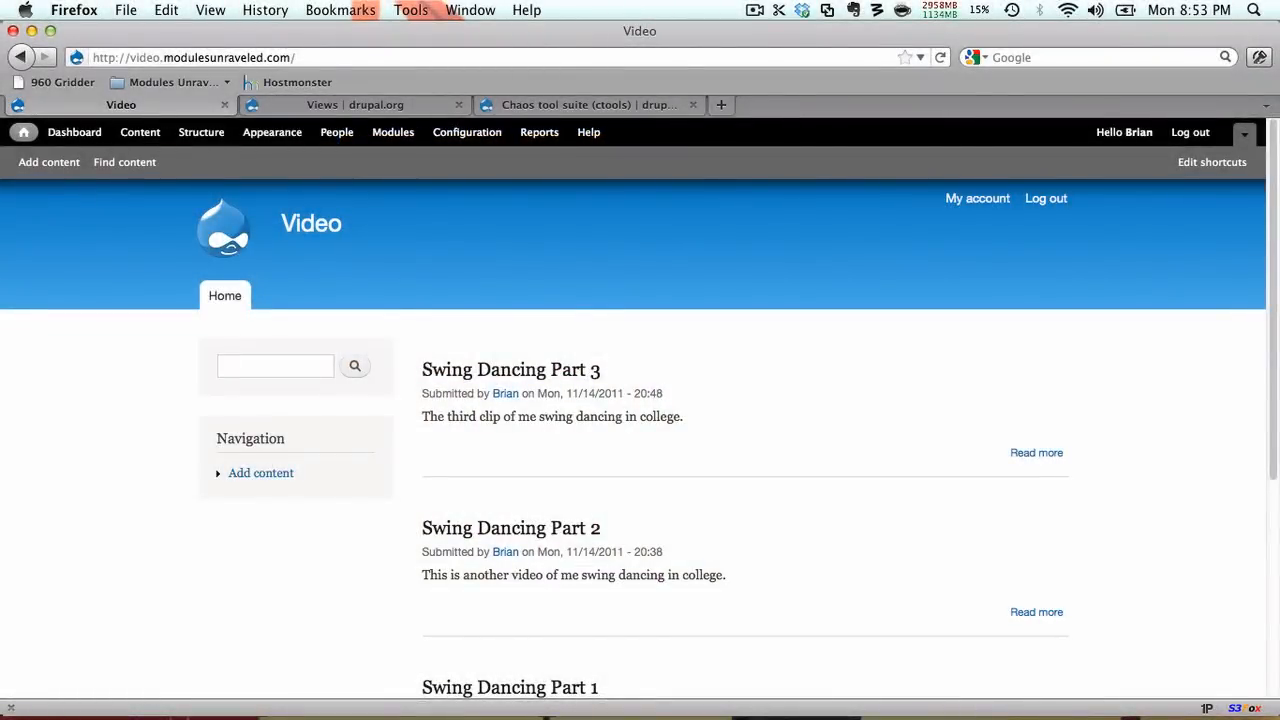
# Review the Views and Chaos tool suite (ctools) project pages on drupal.org
pyautogui.click(354, 104)
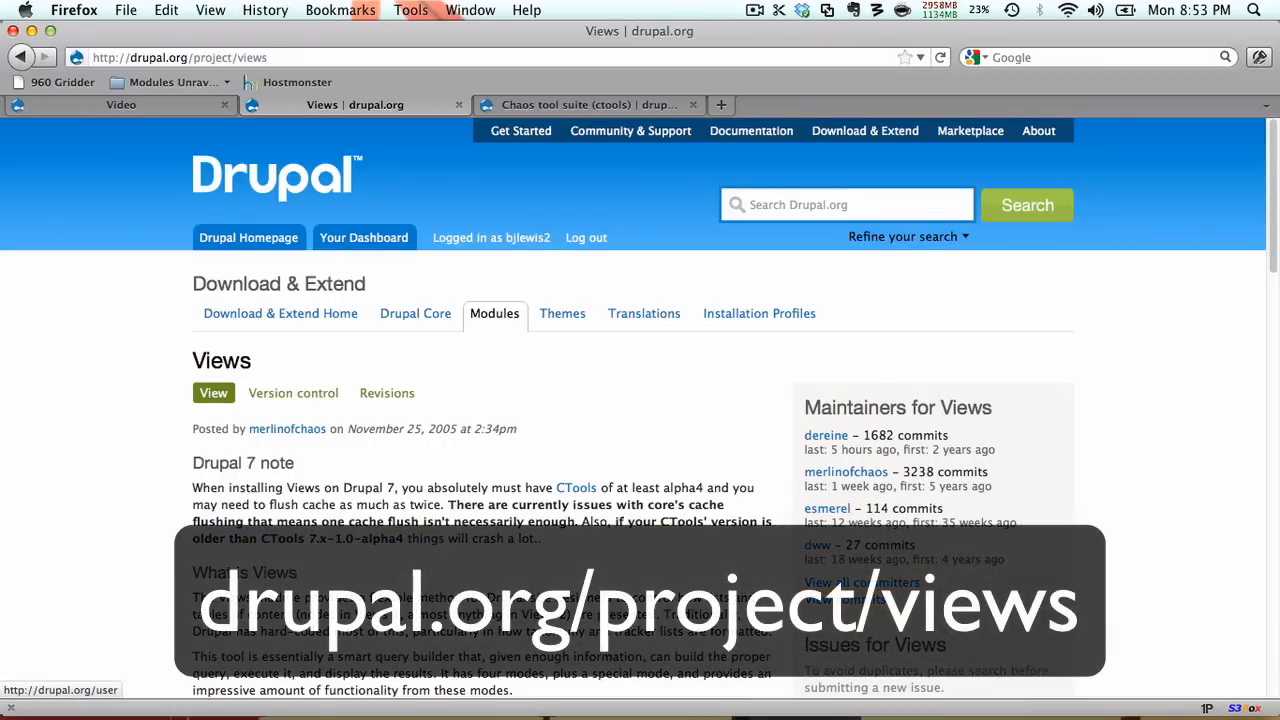
pyautogui.click(585, 104)
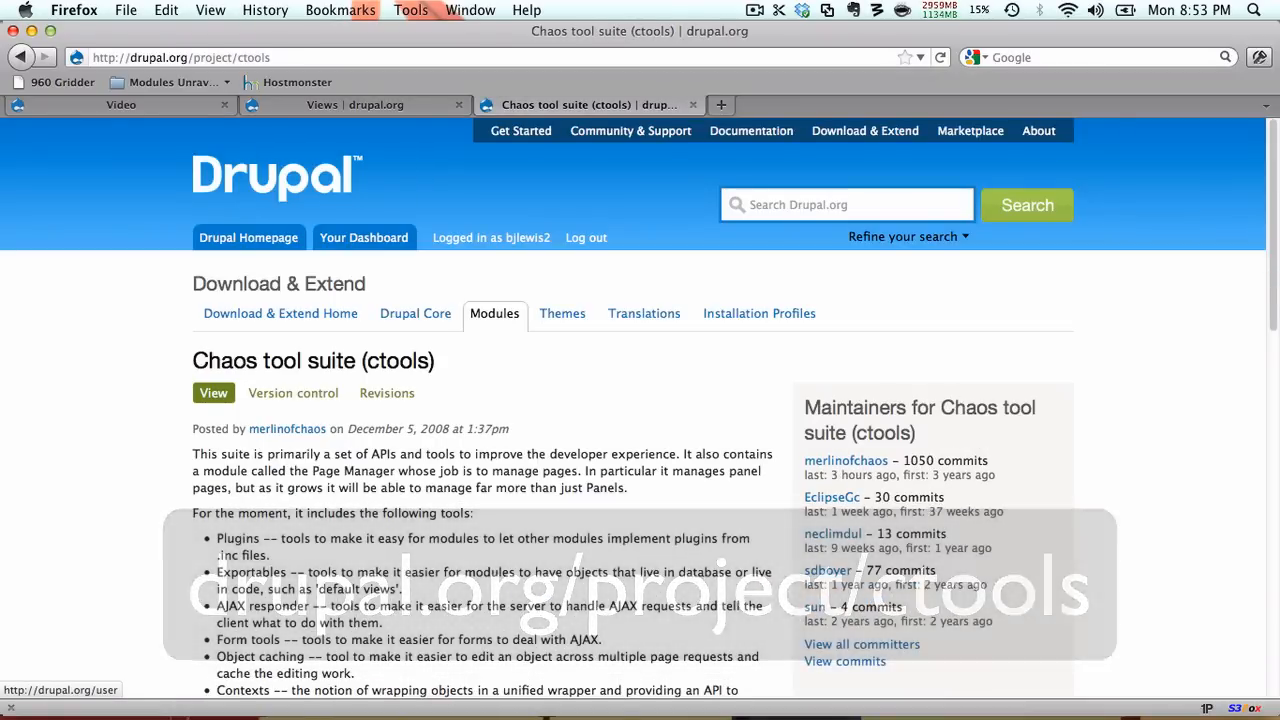
# Return to the video site's module list and enable the Views module
pyautogui.click(120, 104)
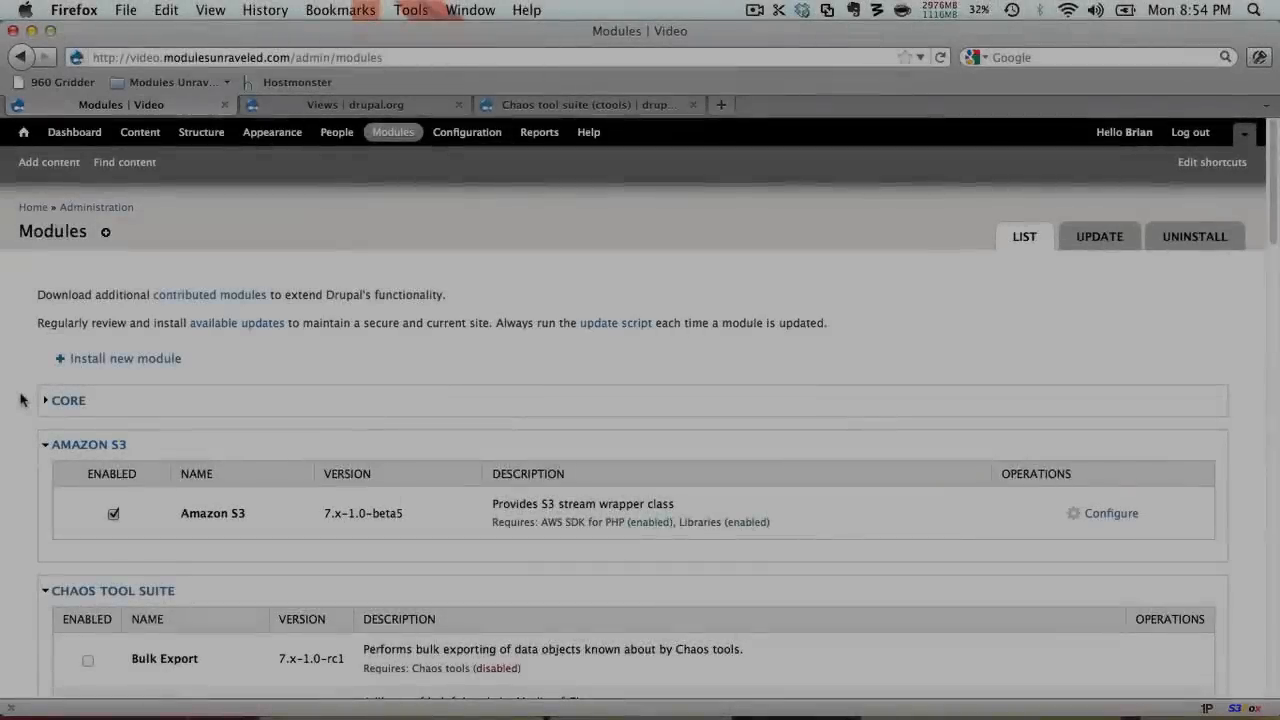
pyautogui.scroll(-3)
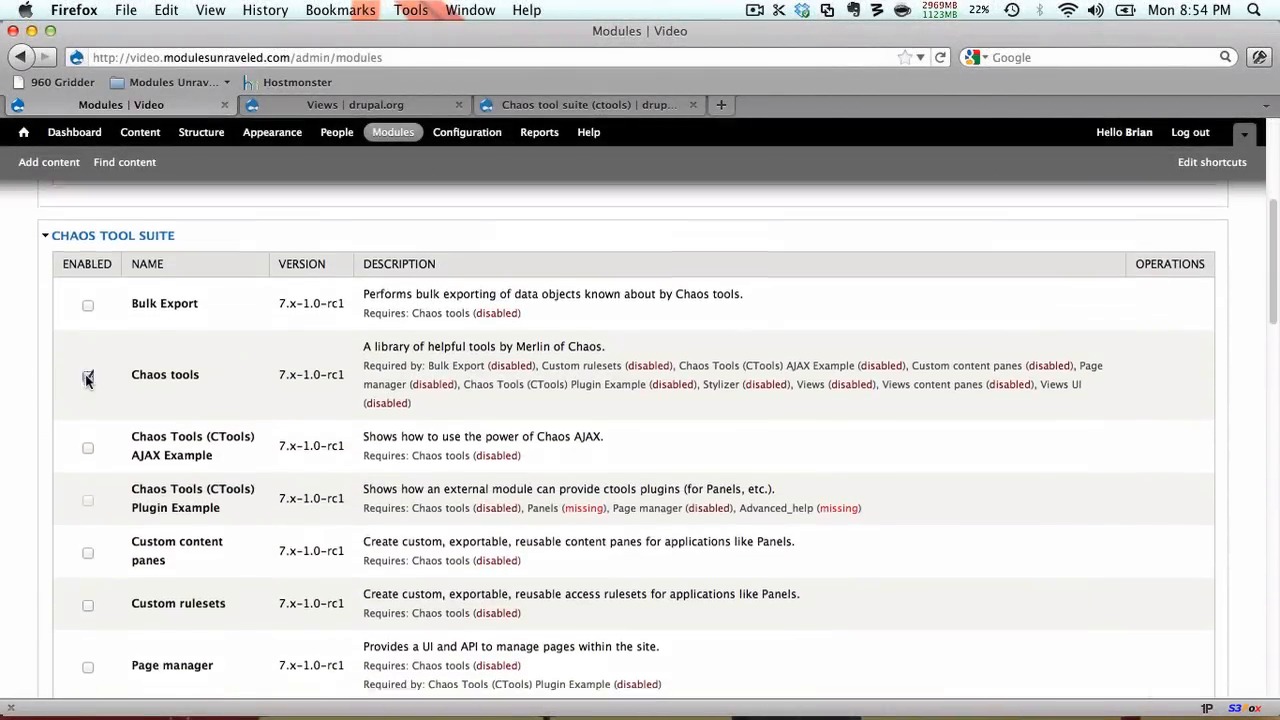
pyautogui.scroll(-3)
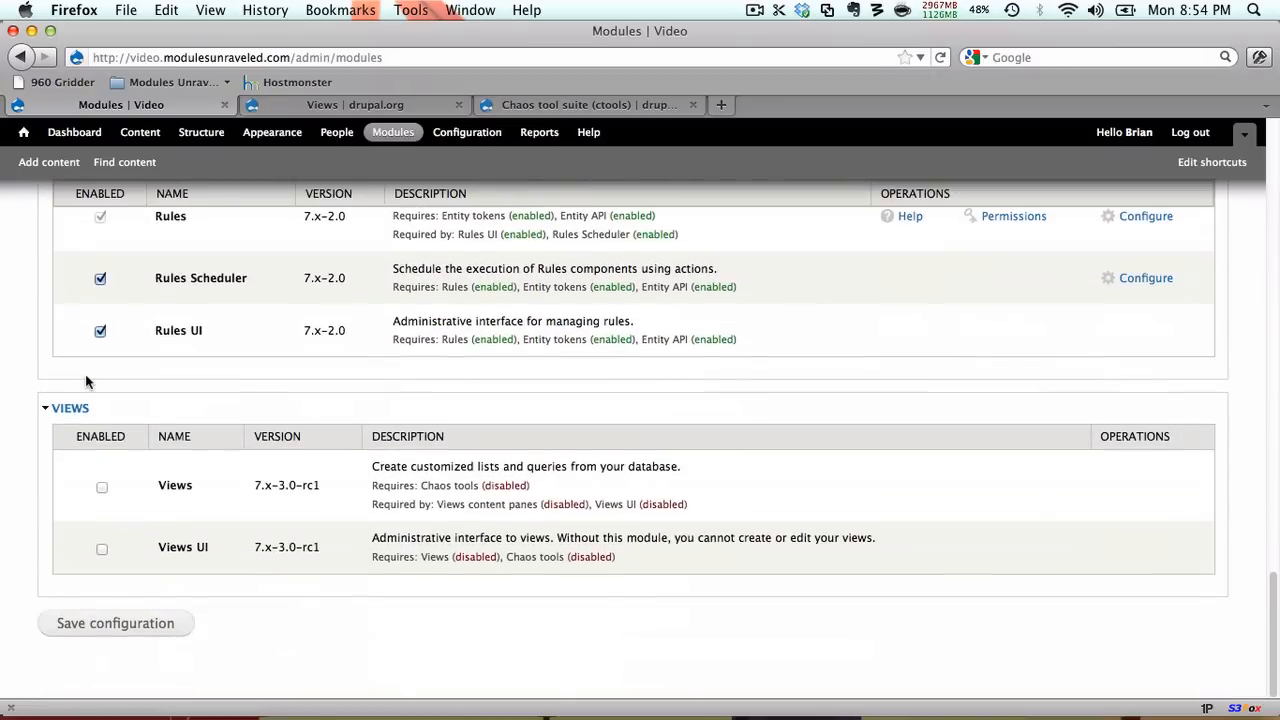
pyautogui.click(101, 547)
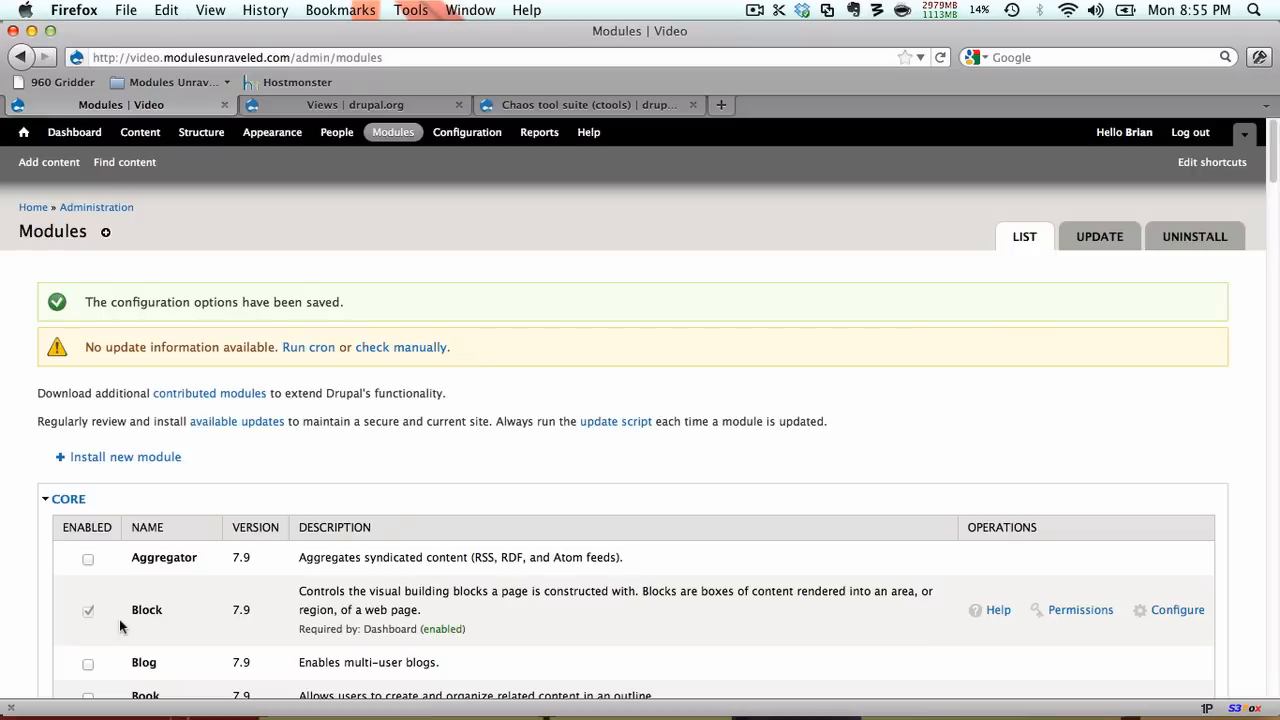
pyautogui.moveTo(201, 132)
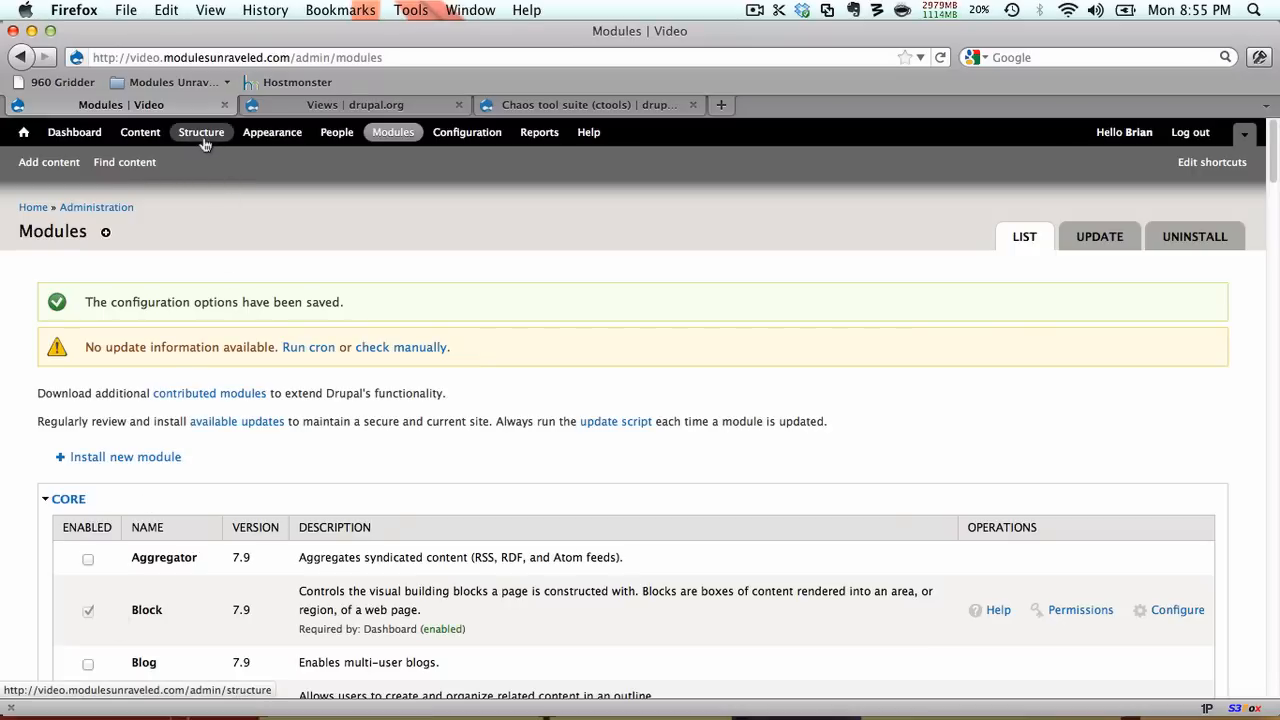
# Go to Structure > Views and begin adding a new view
pyautogui.click(201, 131)
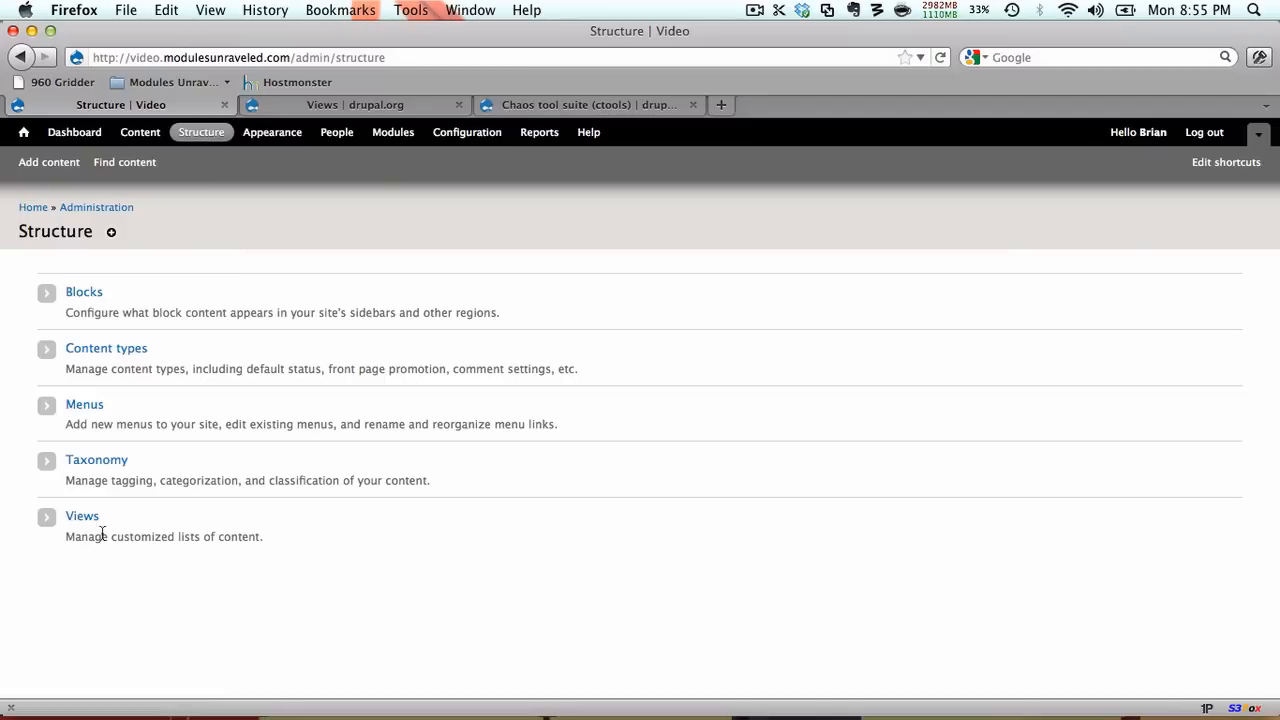
pyautogui.click(82, 516)
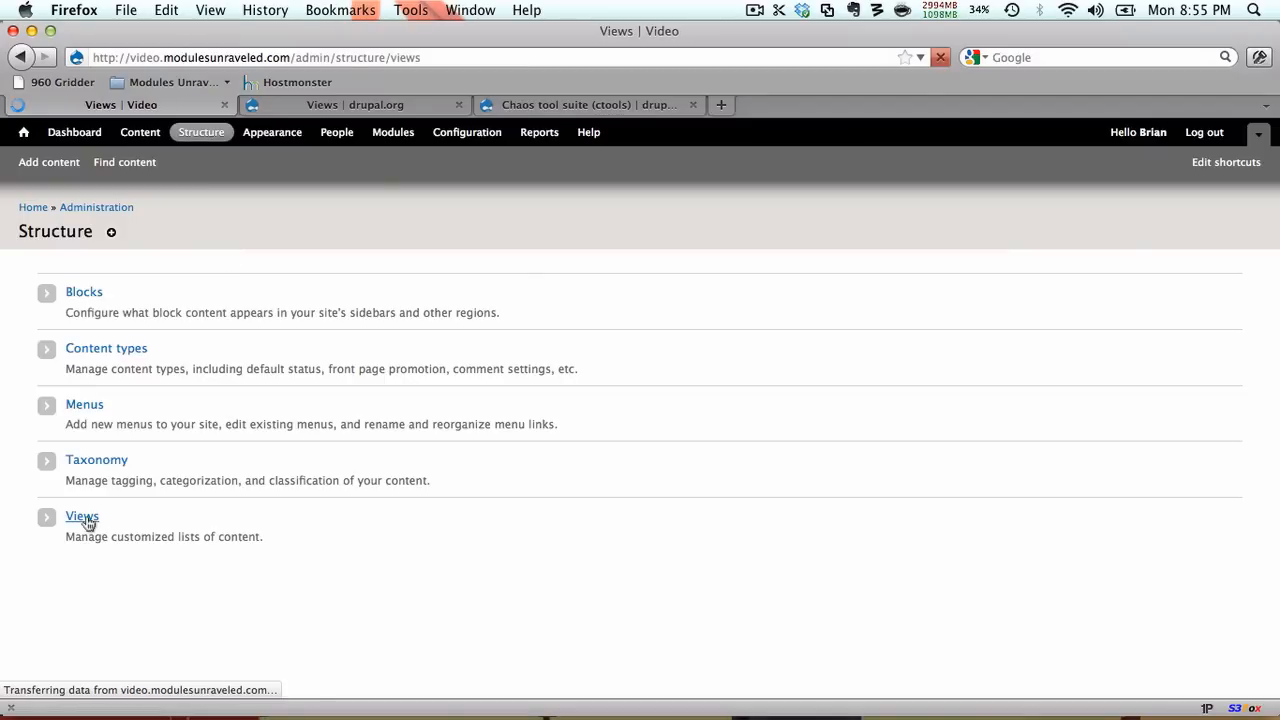
pyautogui.click(82, 516)
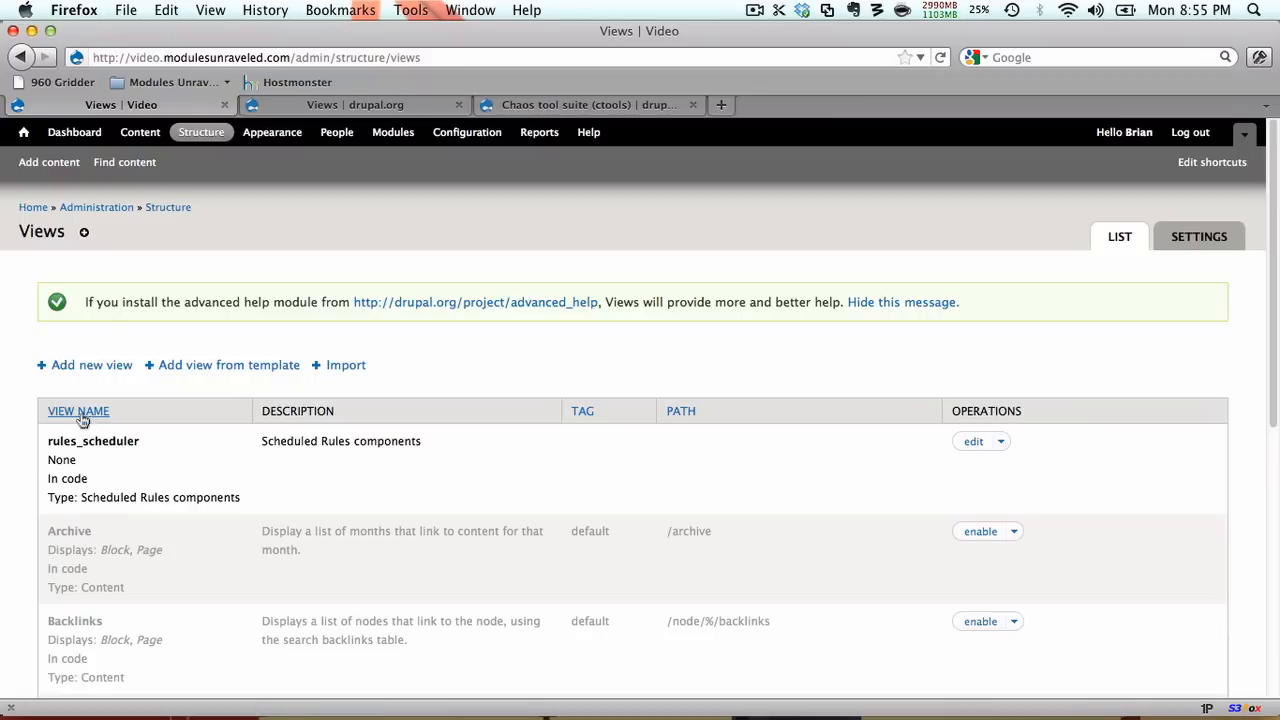
pyautogui.click(91, 364)
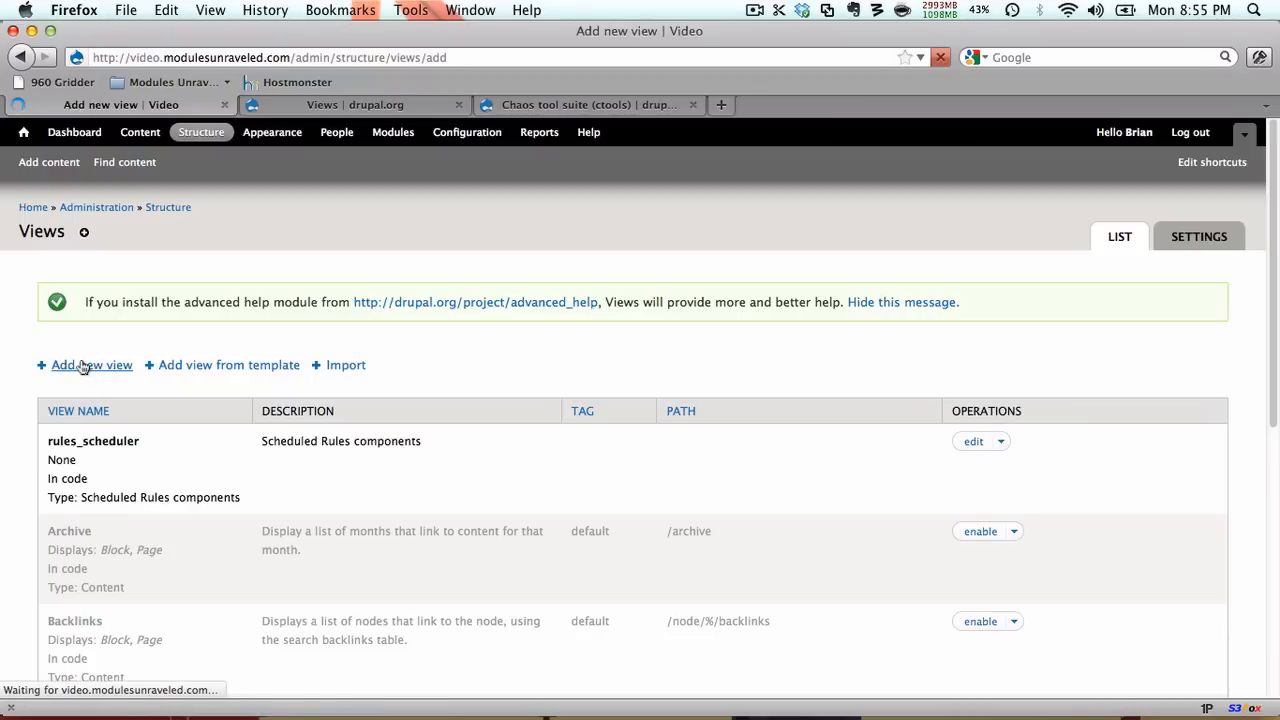
# Name the new view 'Video Gallery' and limit it to Video content
pyautogui.click(92, 364)
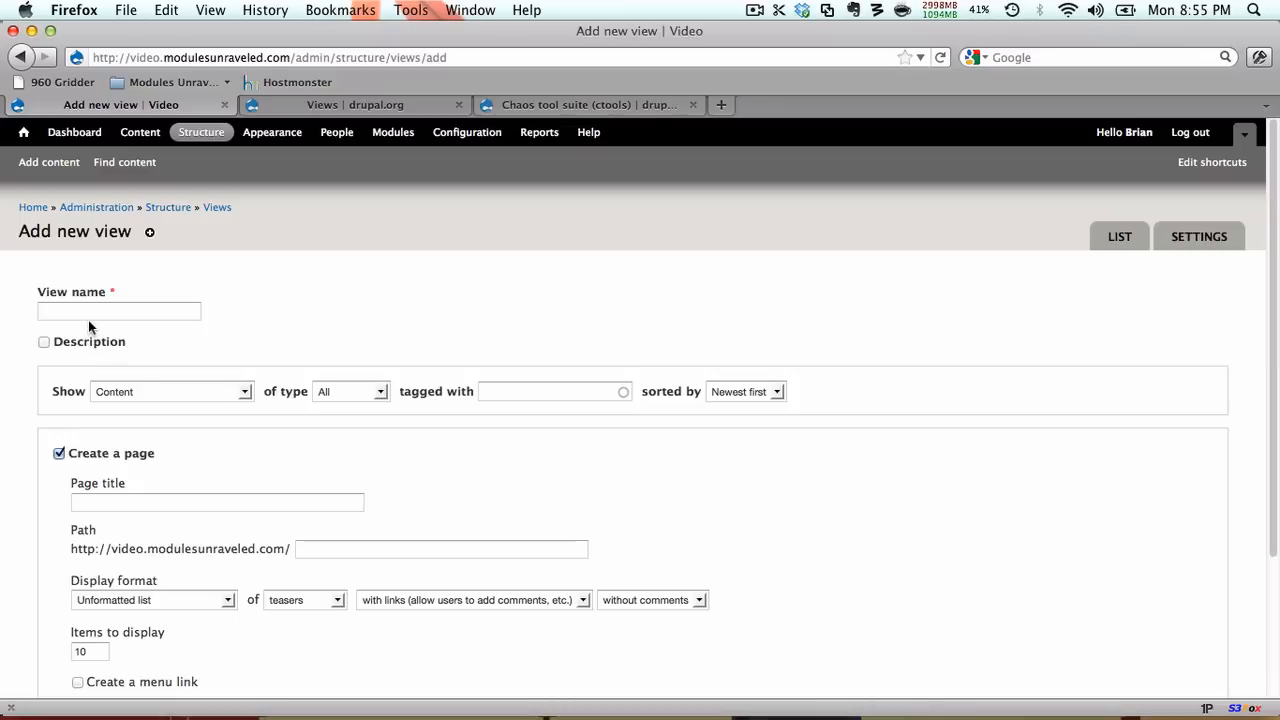
pyautogui.write('Vid')
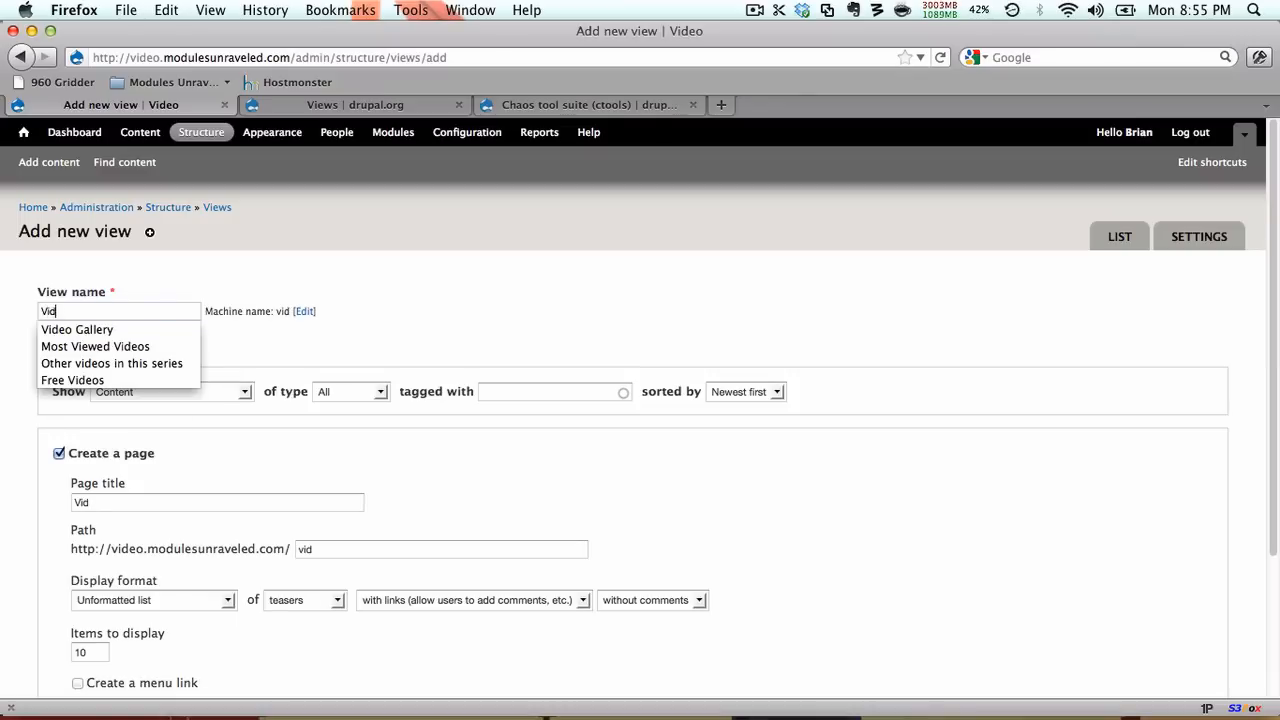
pyautogui.click(77, 329)
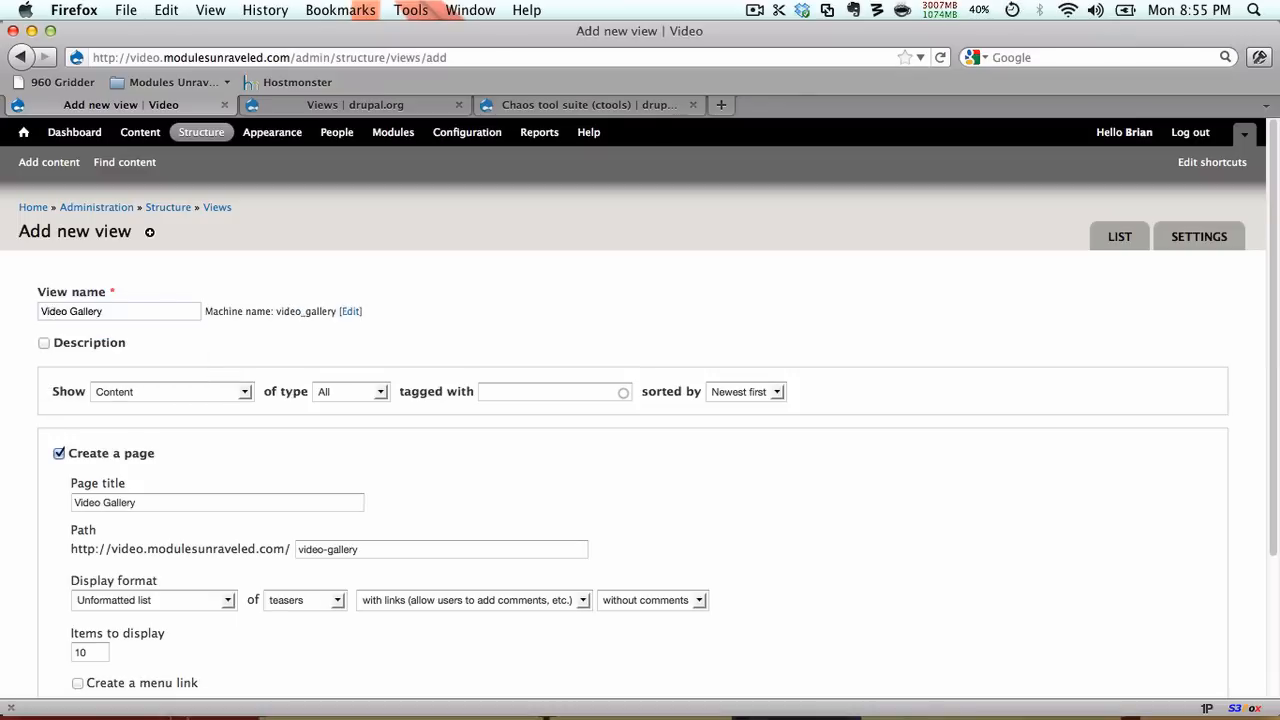
pyautogui.click(350, 391)
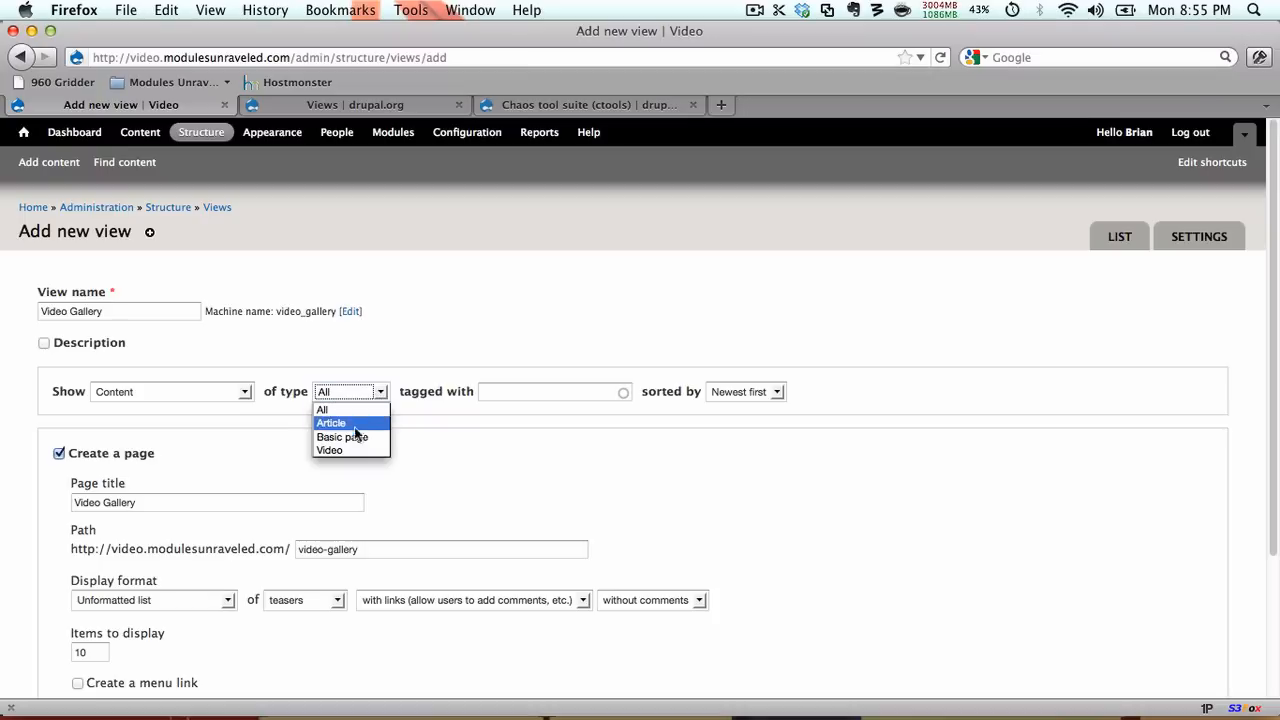
pyautogui.click(329, 450)
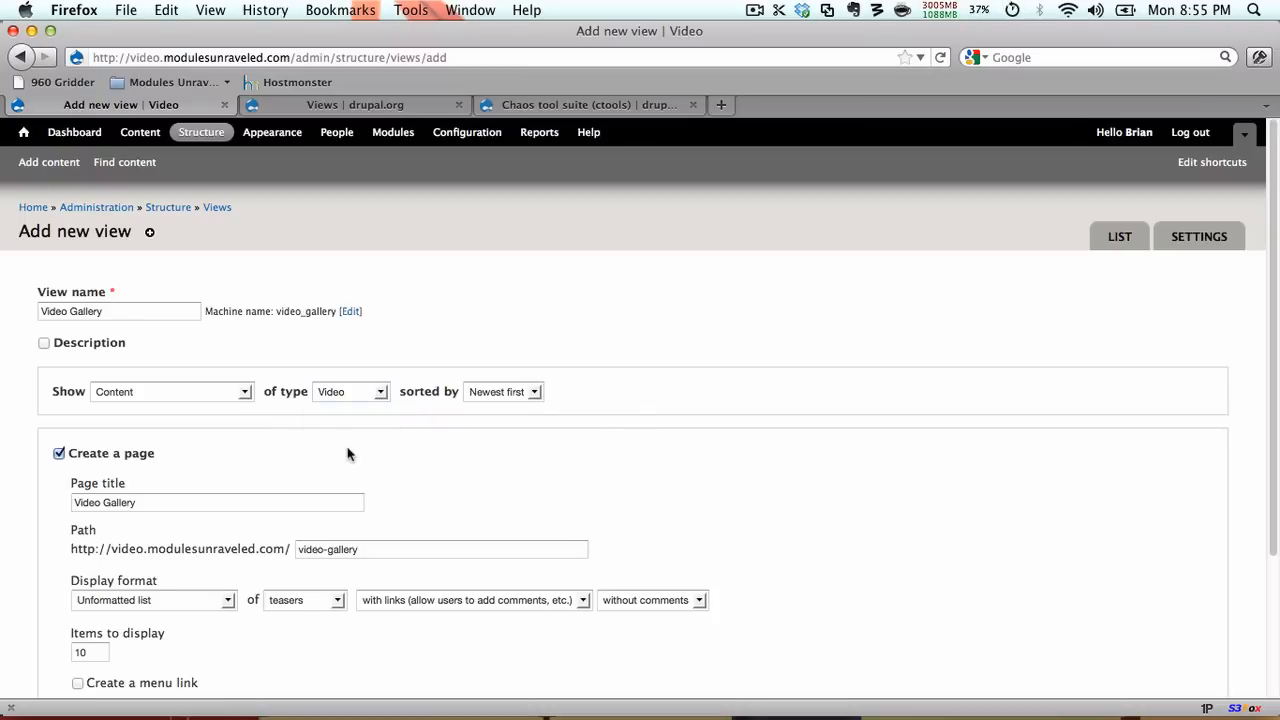
# Make the page a grid of fields showing 9 items, then continue to edit
pyautogui.scroll(-3)
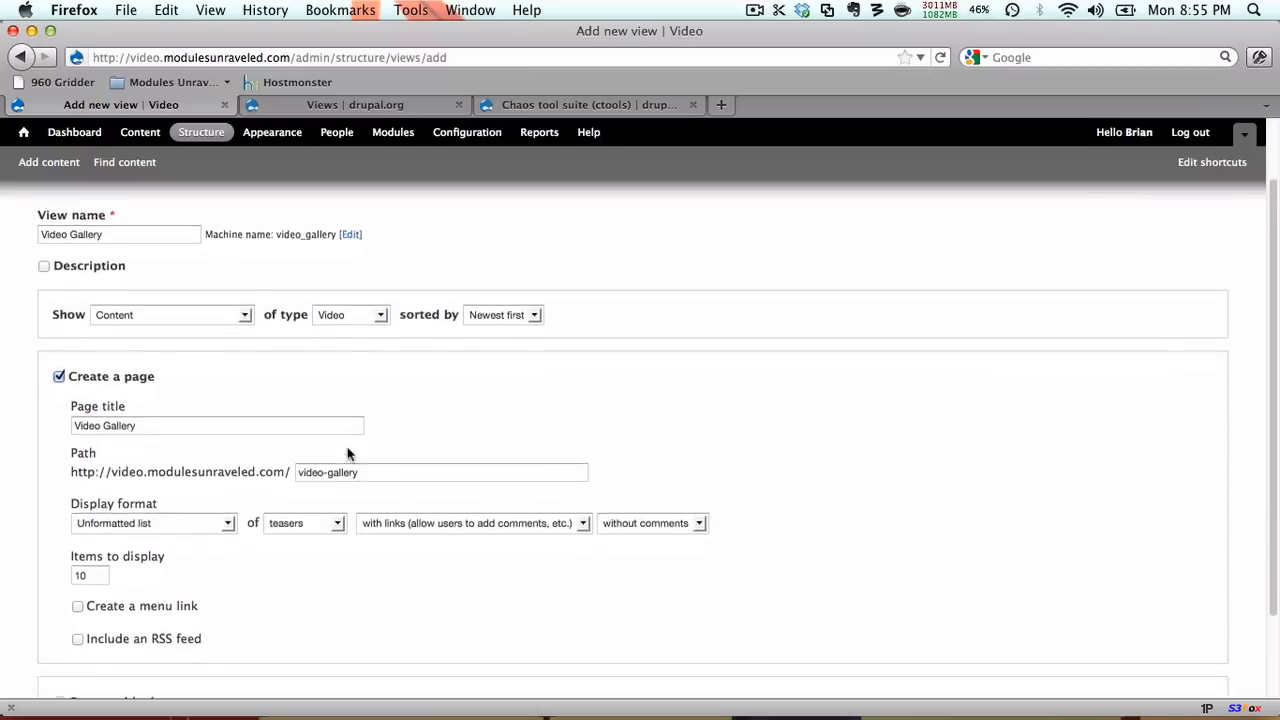
pyautogui.scroll(-3)
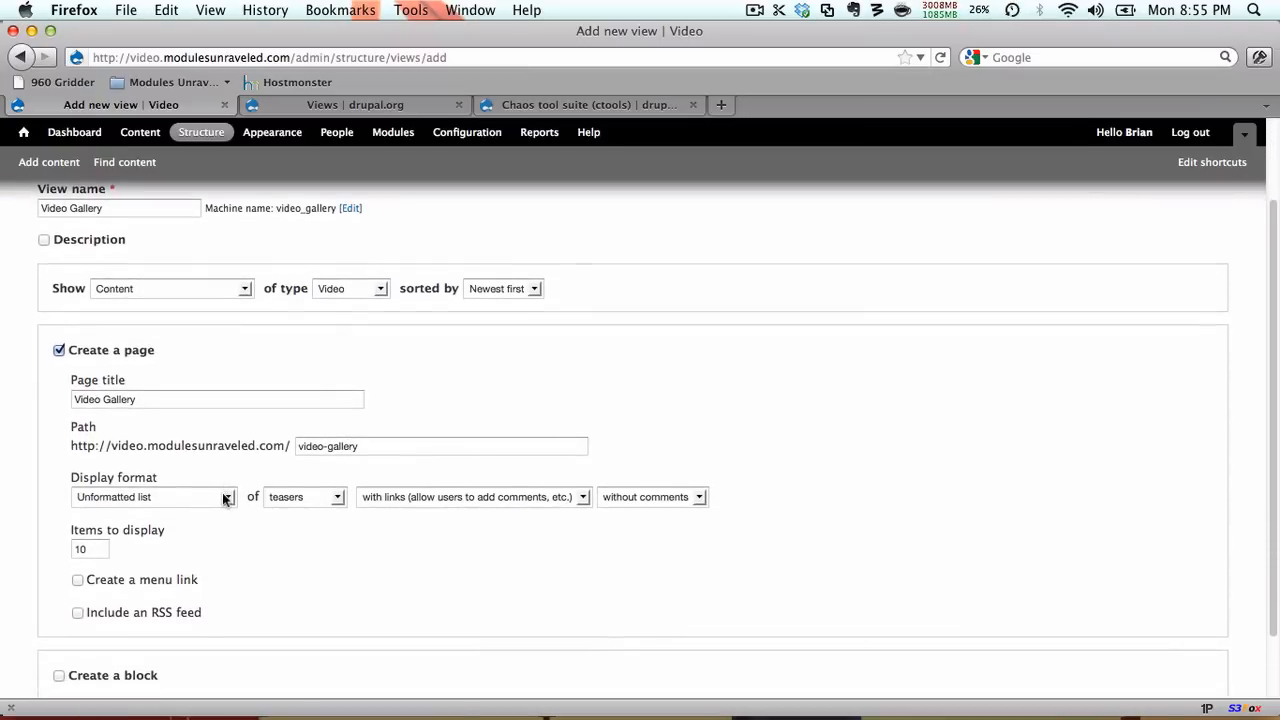
pyautogui.click(227, 497)
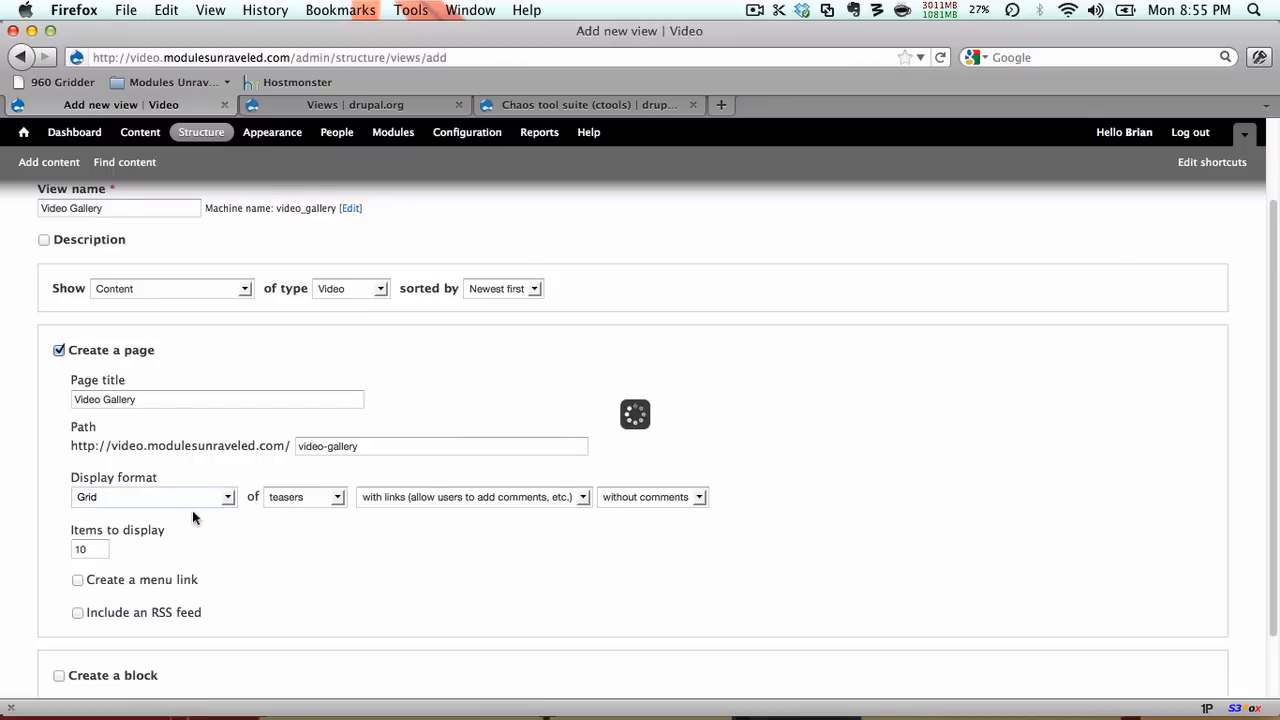
pyautogui.click(304, 497)
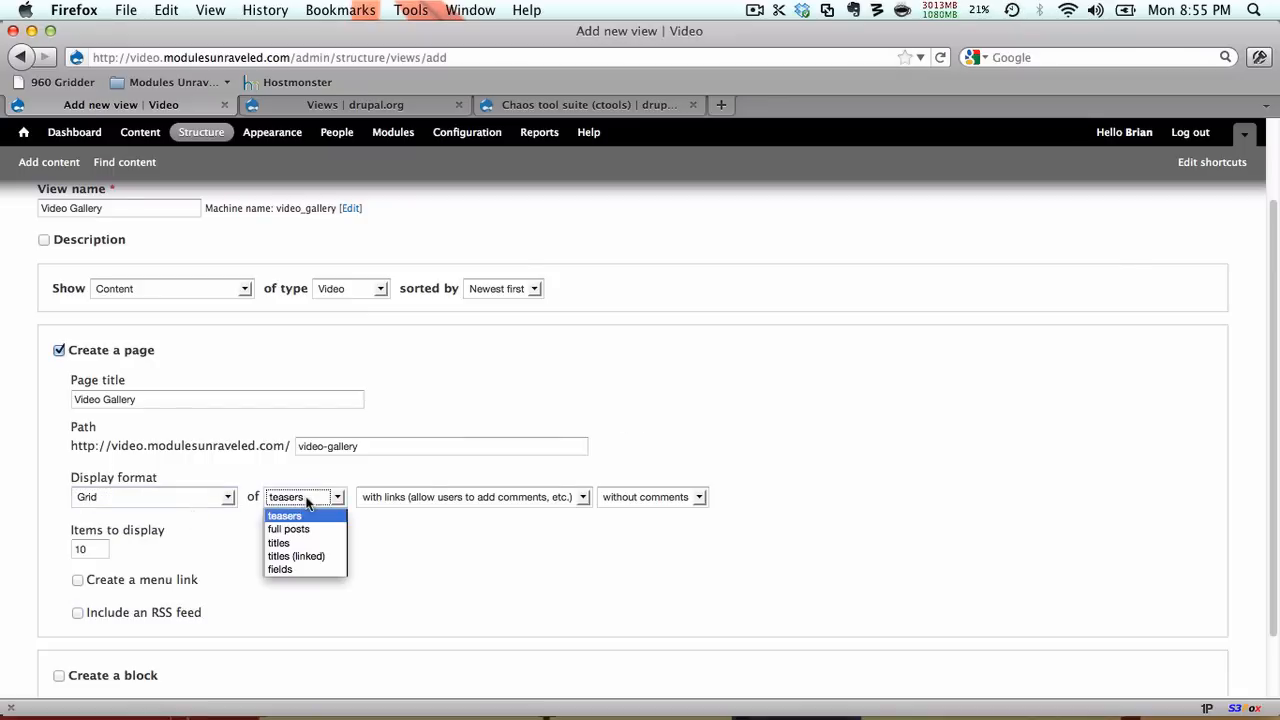
pyautogui.click(280, 569)
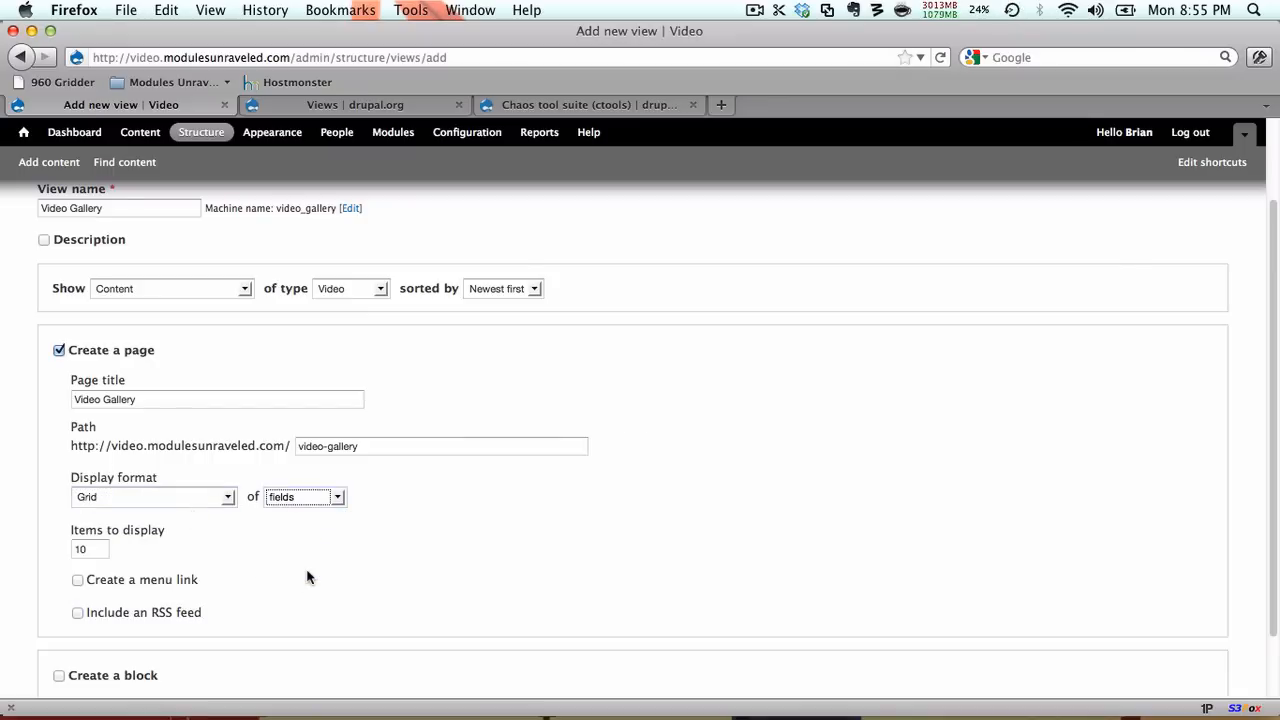
pyautogui.click(89, 549)
pyautogui.write('9')
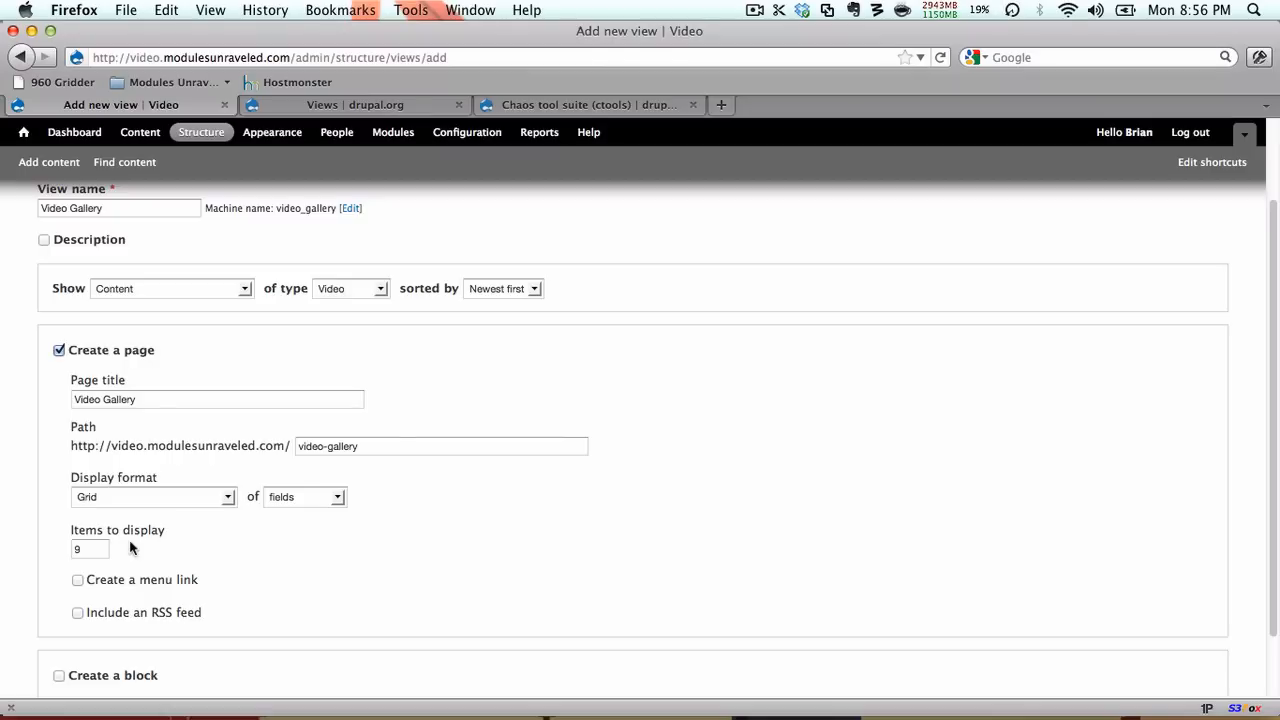
pyautogui.scroll(-3)
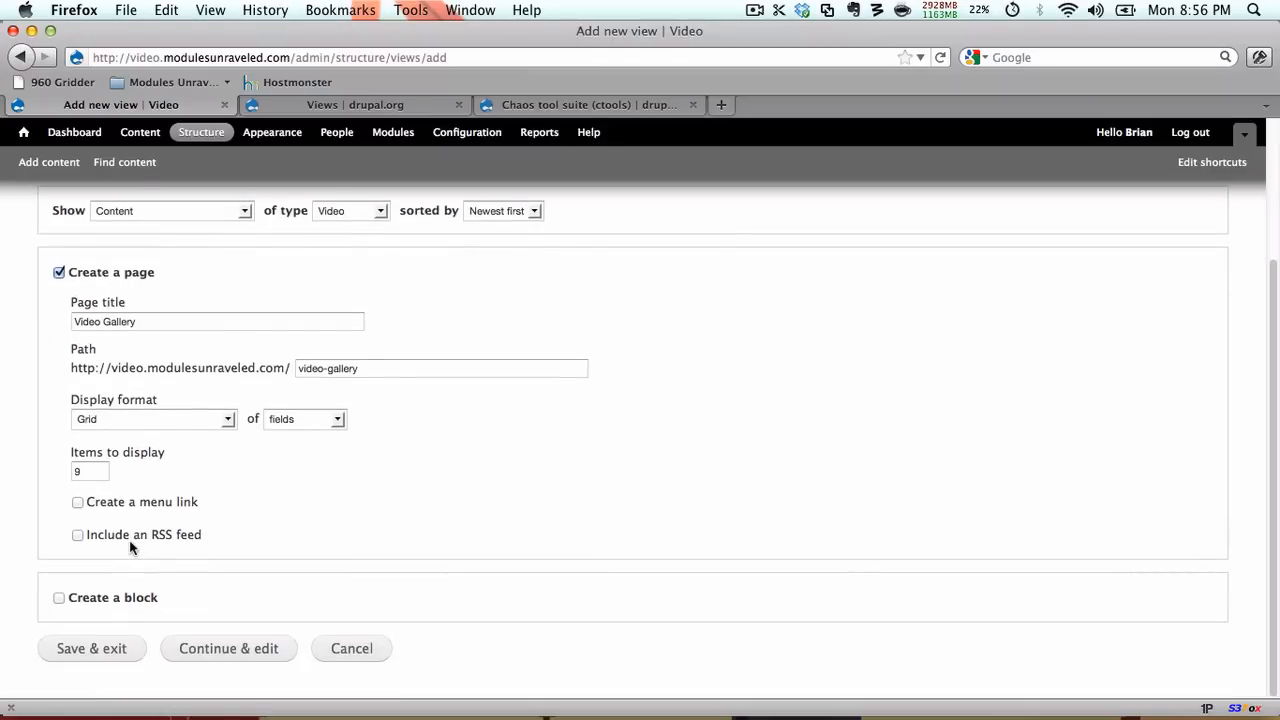
pyautogui.click(228, 648)
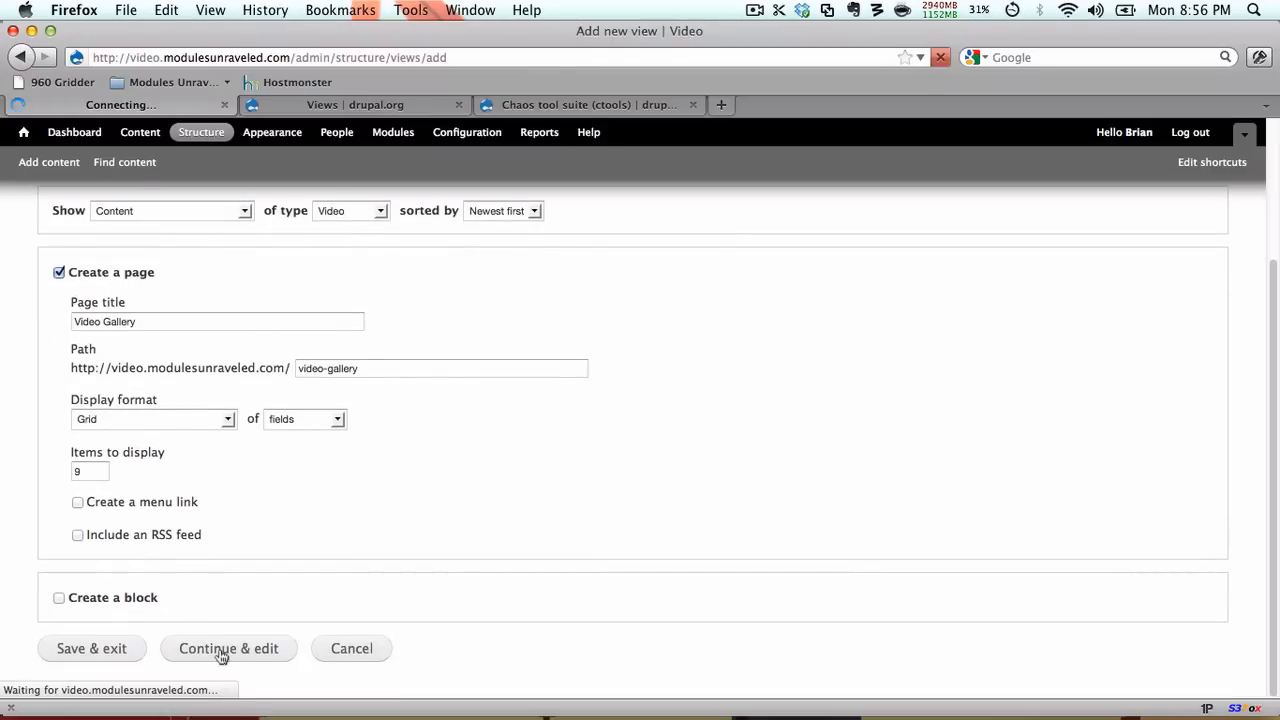
# Set the Video Gallery grid format to 3 columns for all displays
pyautogui.click(228, 648)
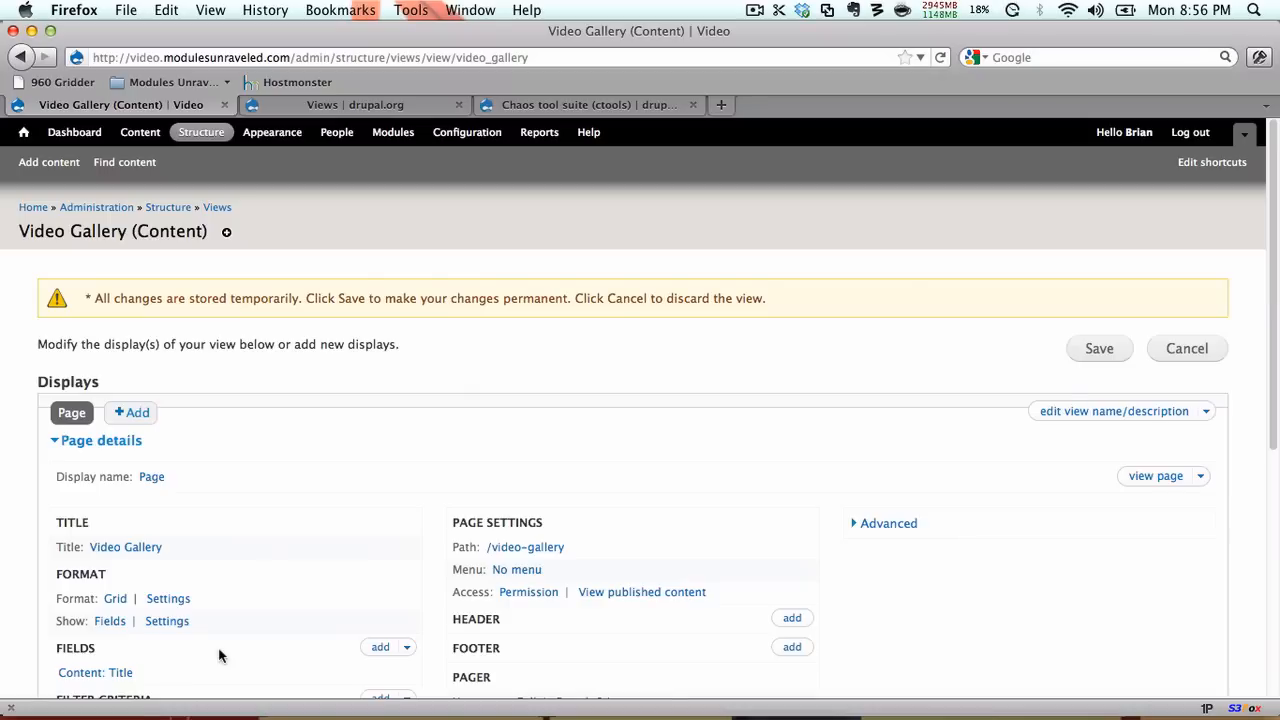
pyautogui.click(167, 598)
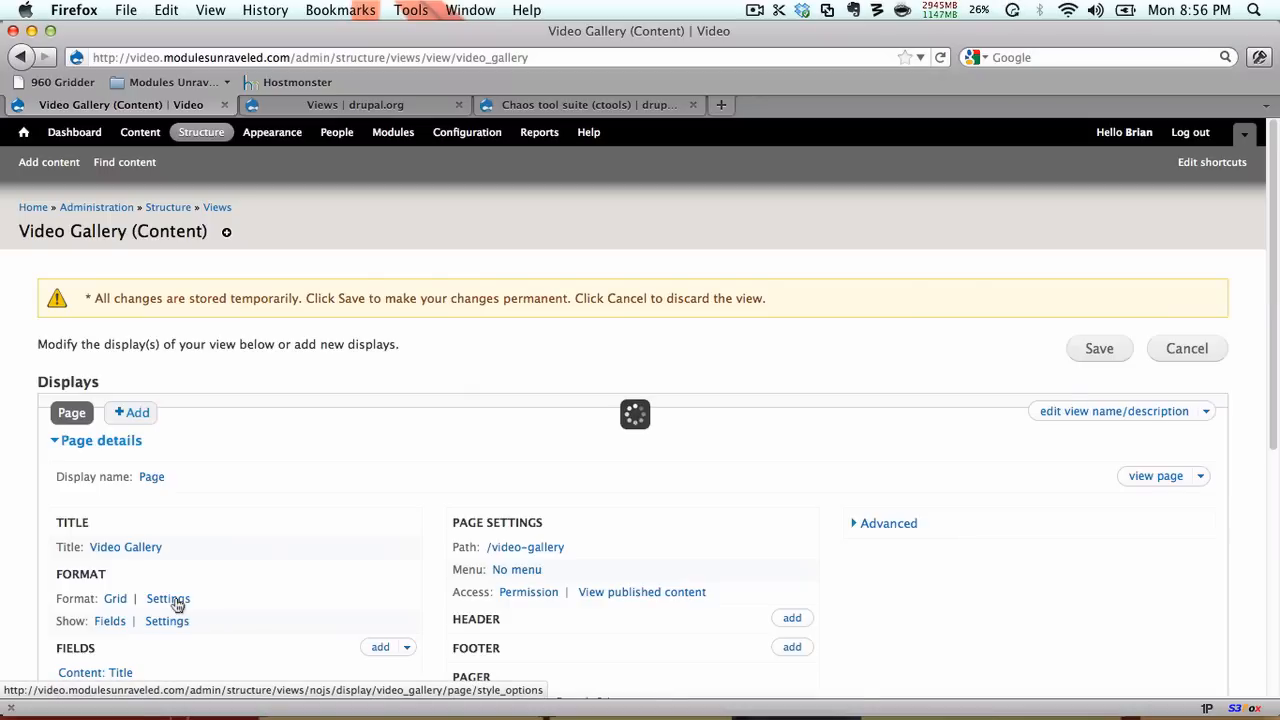
pyautogui.click(168, 598)
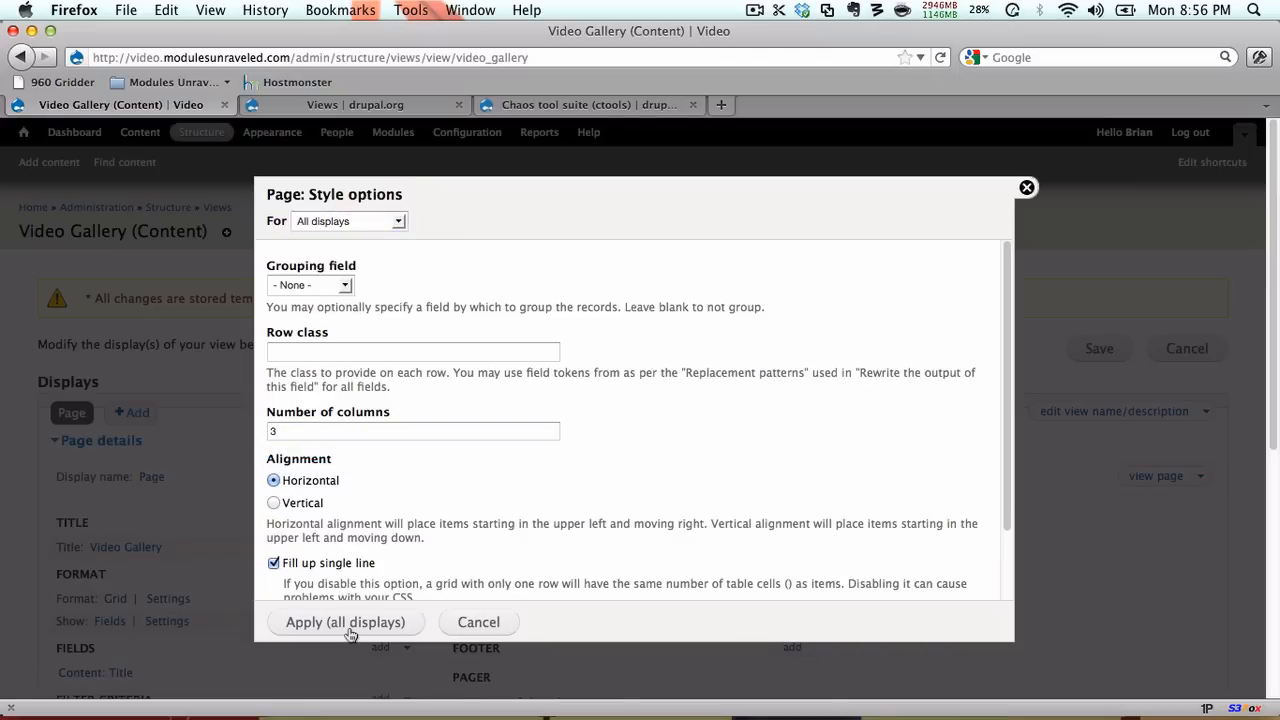
pyautogui.click(345, 622)
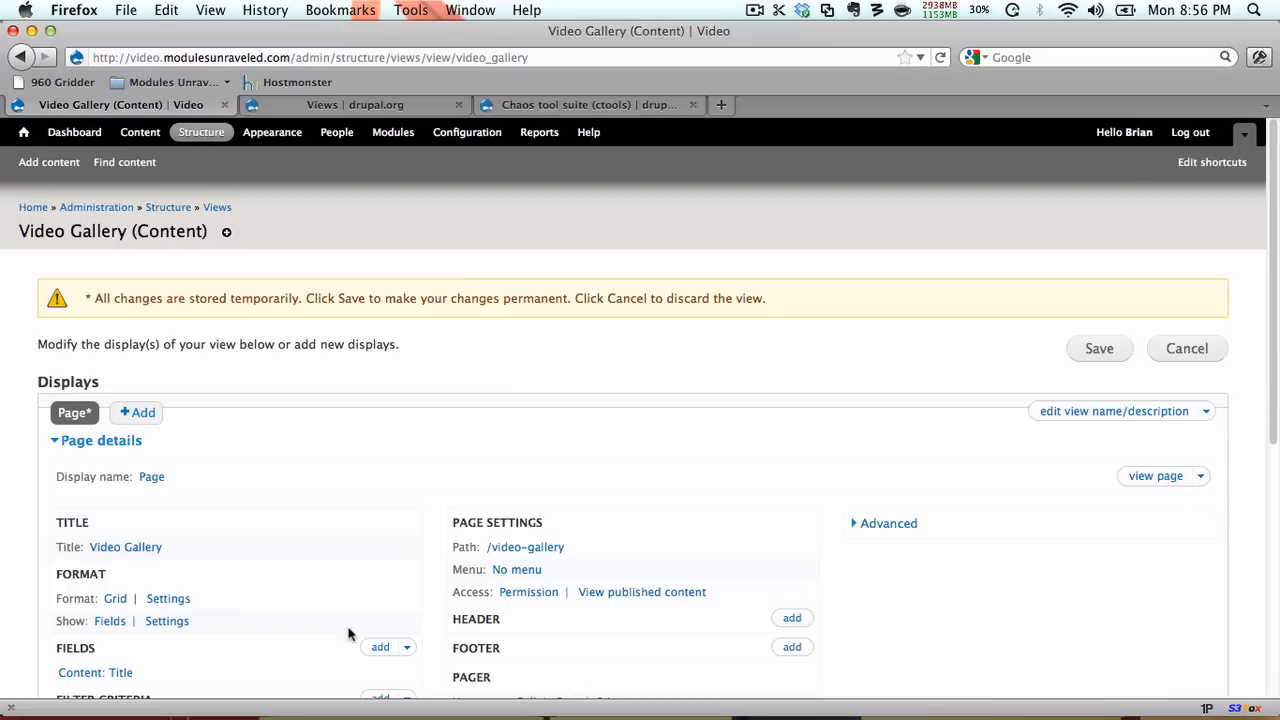
# Select Content: Video, Video: Duration, Content: Body and Content: Link in Add fields
pyautogui.scroll(-3)
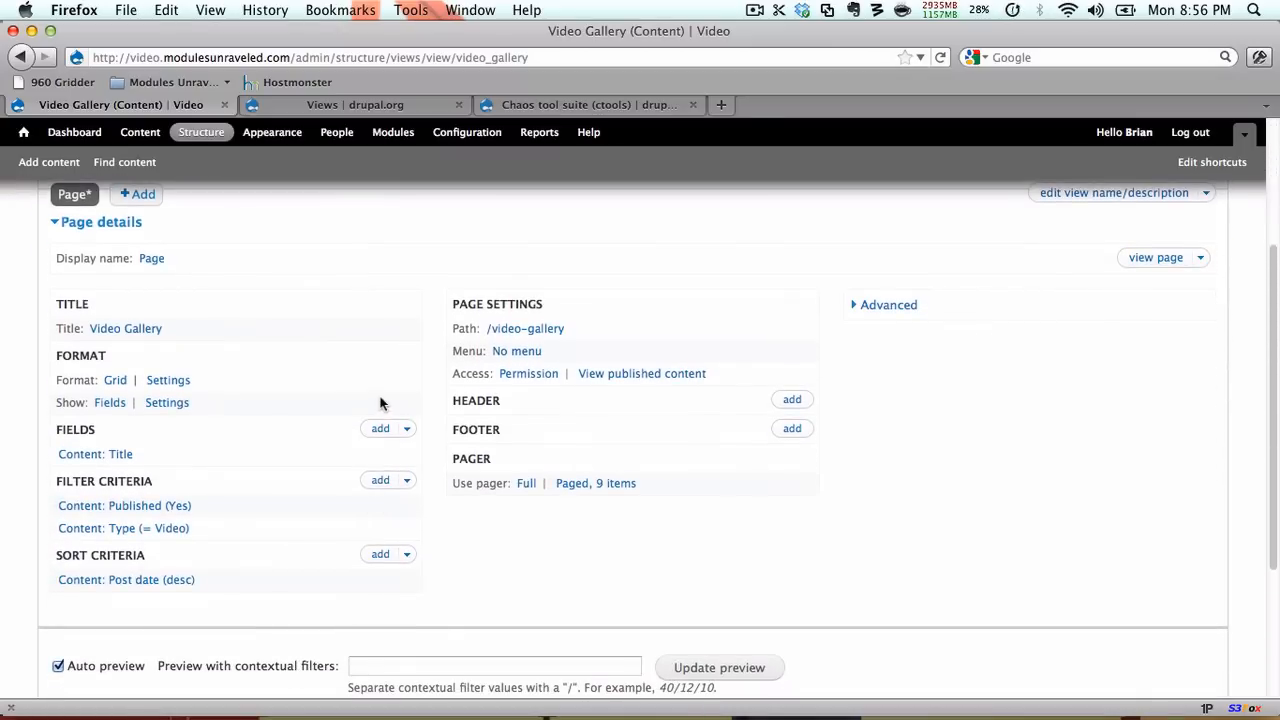
pyautogui.click(380, 428)
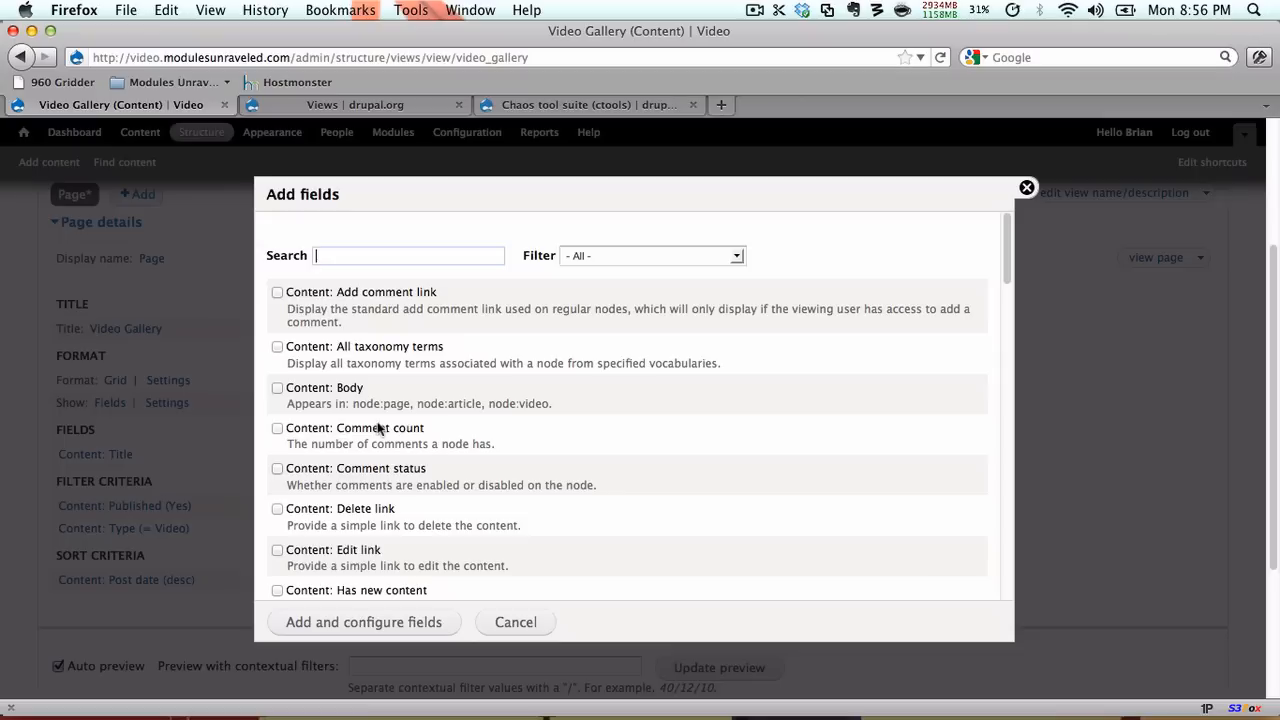
pyautogui.write('video')
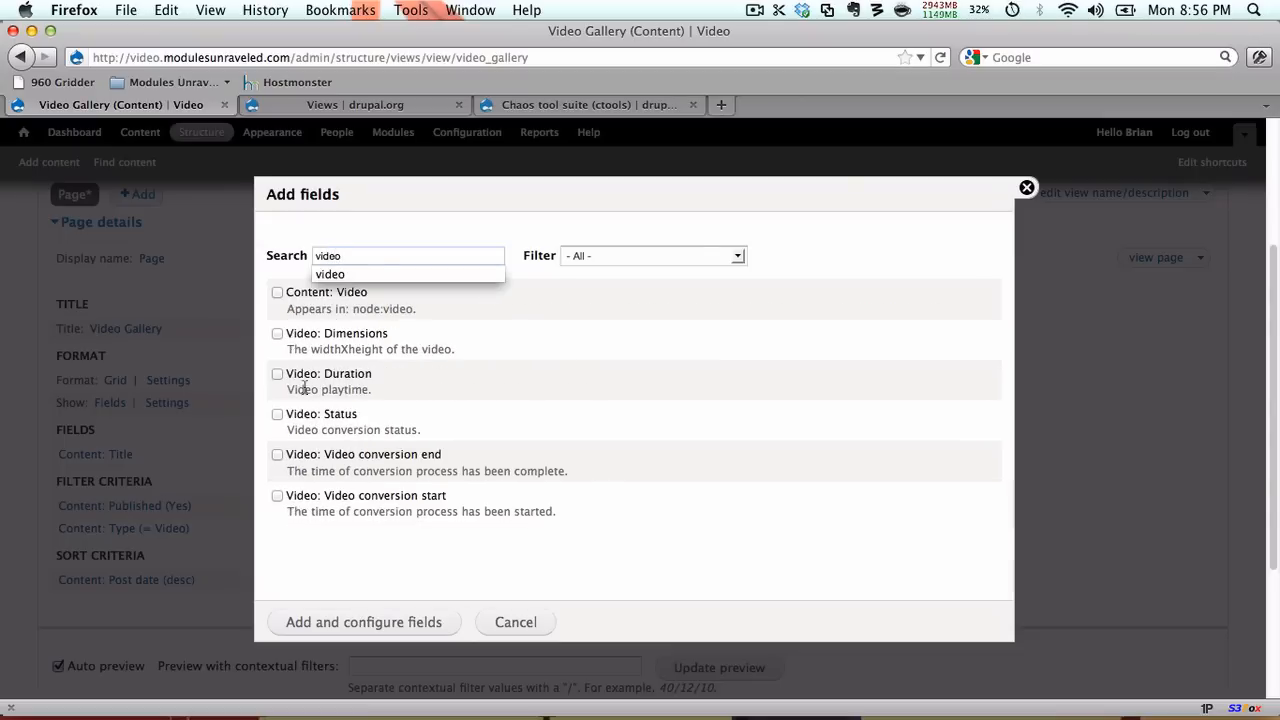
pyautogui.click(277, 291)
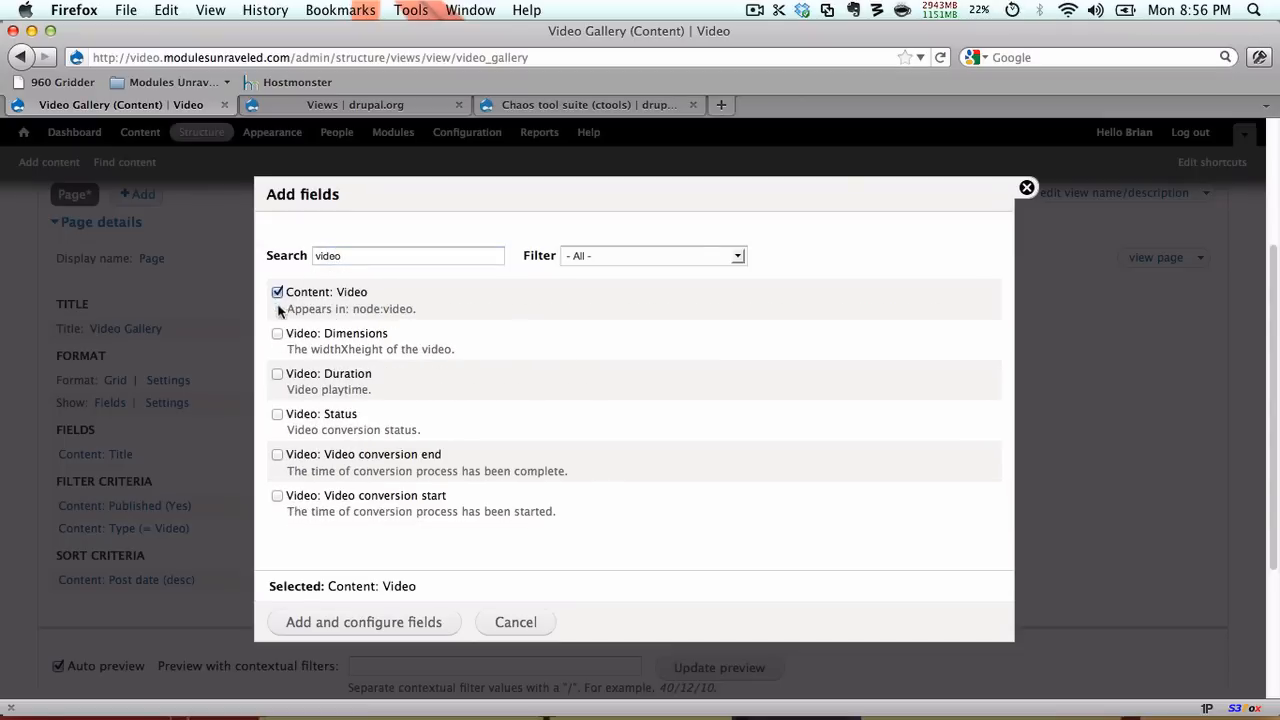
pyautogui.click(277, 373)
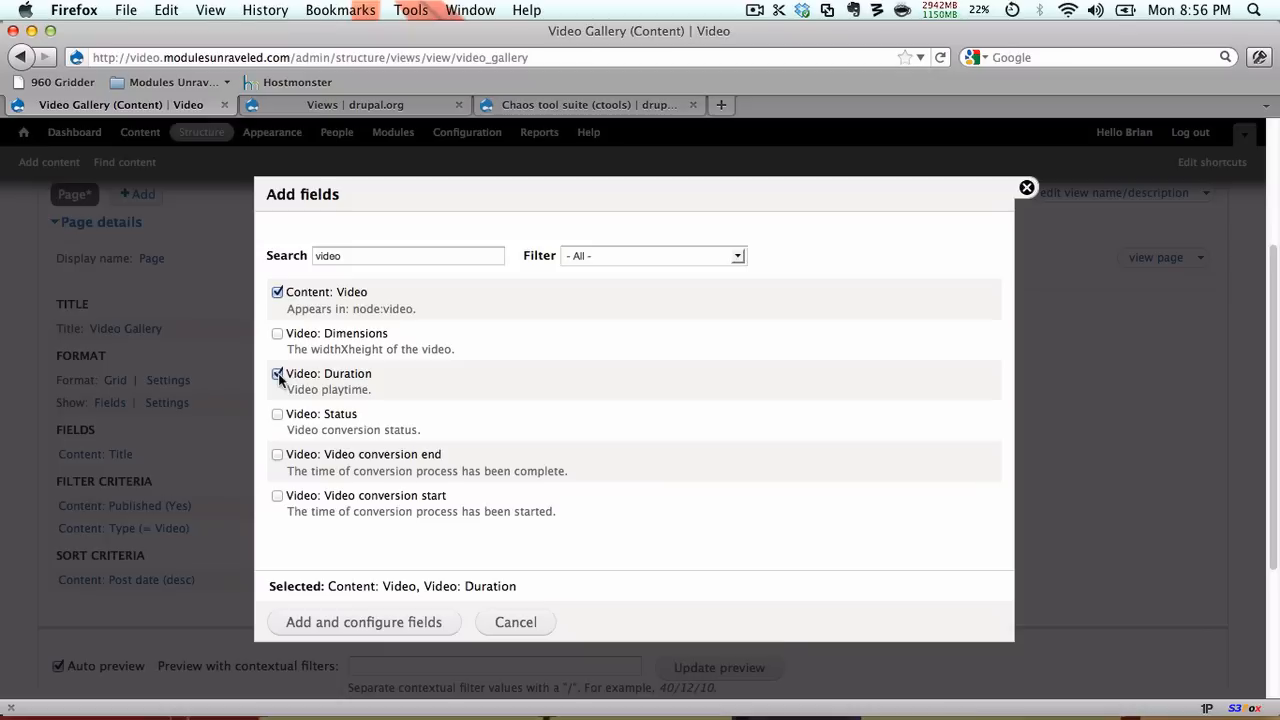
pyautogui.click(407, 256)
pyautogui.write('body')
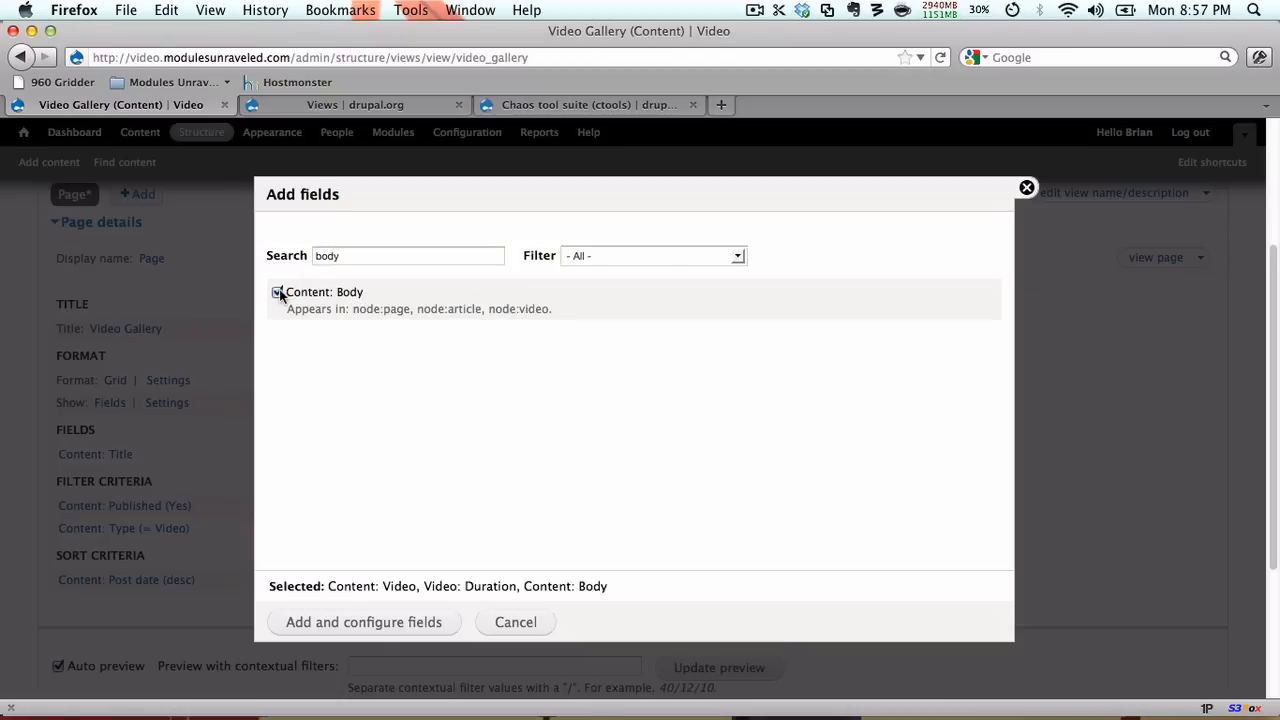
pyautogui.click(408, 255)
pyautogui.write('link')
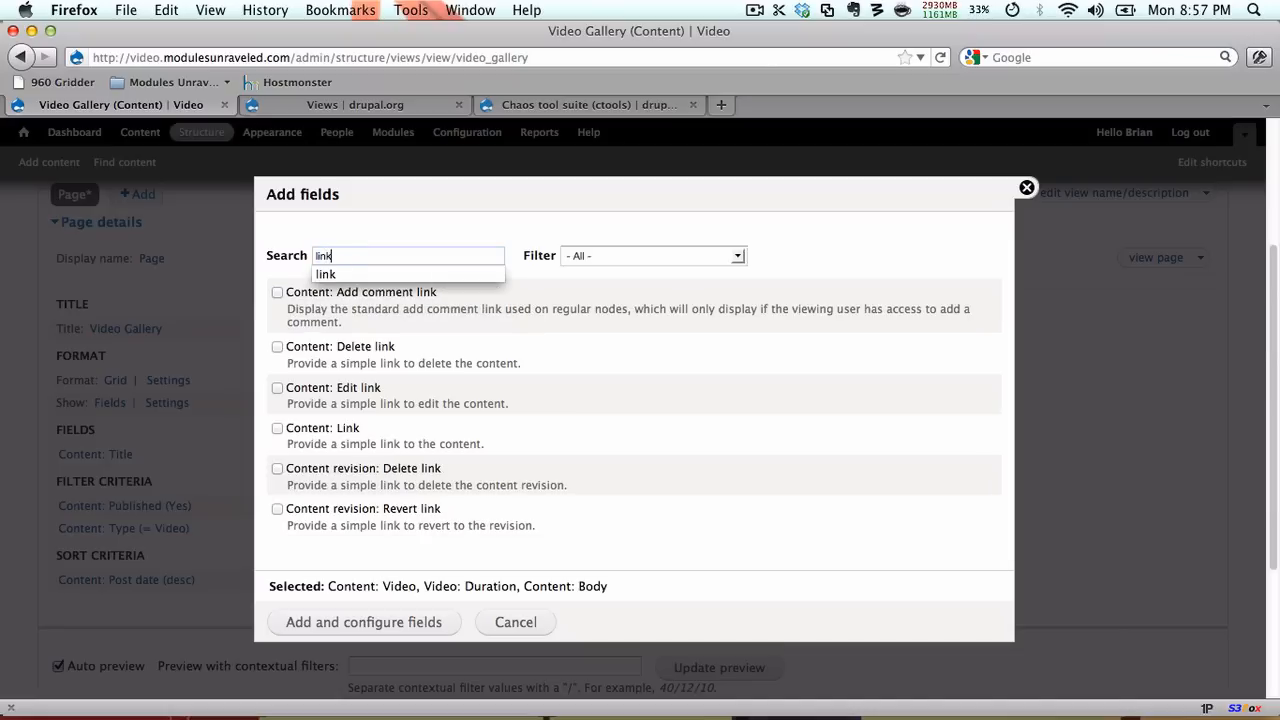
pyautogui.click(277, 428)
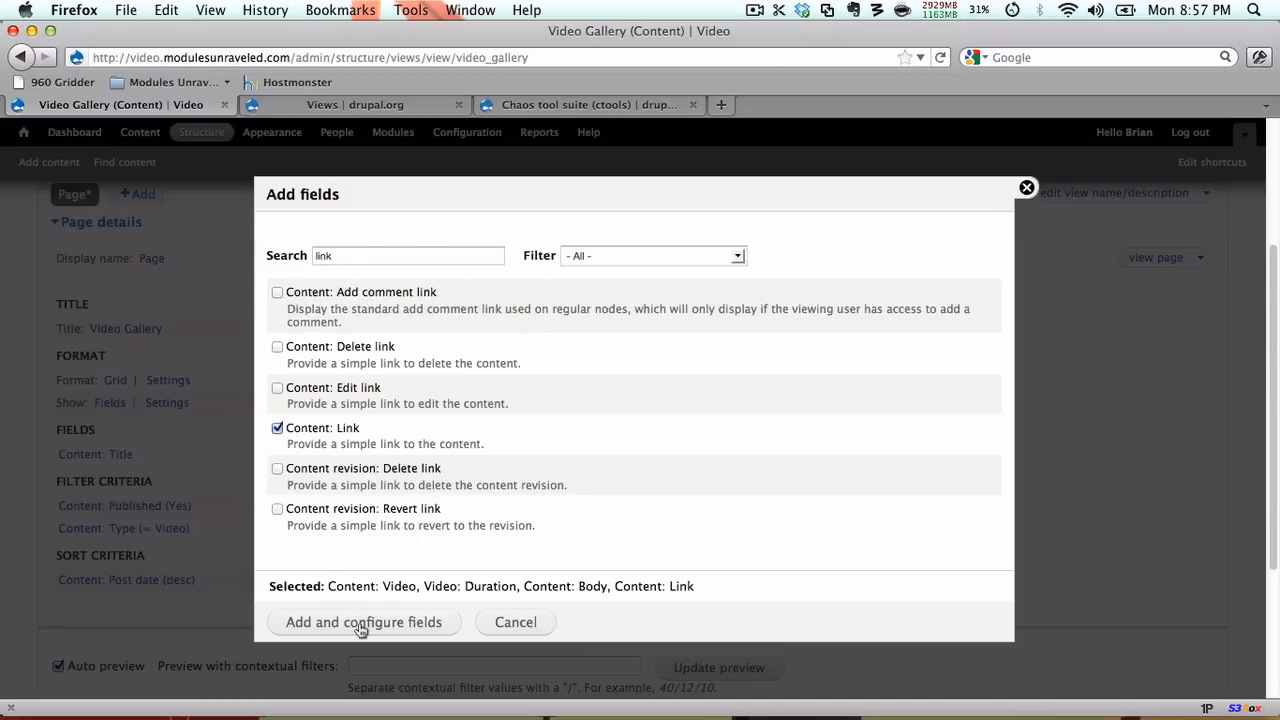
# Add the four selected fields and remove the Body field's label
pyautogui.click(362, 622)
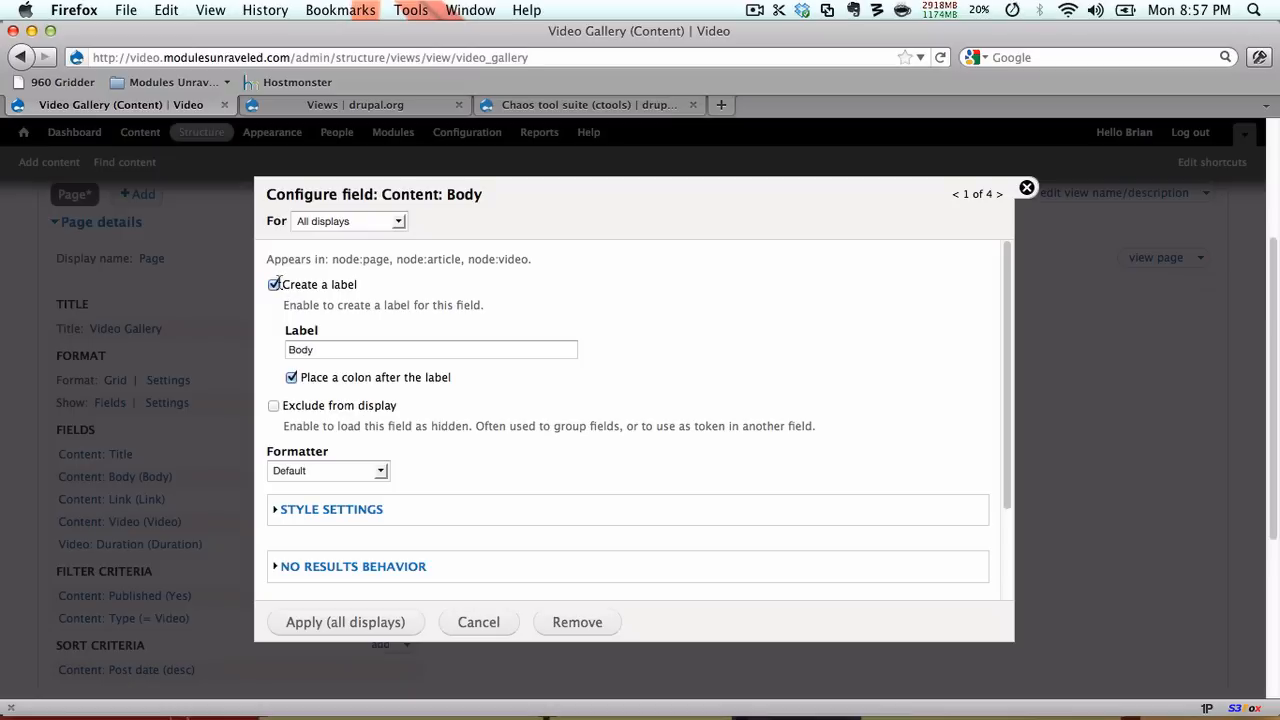
pyautogui.click(273, 284)
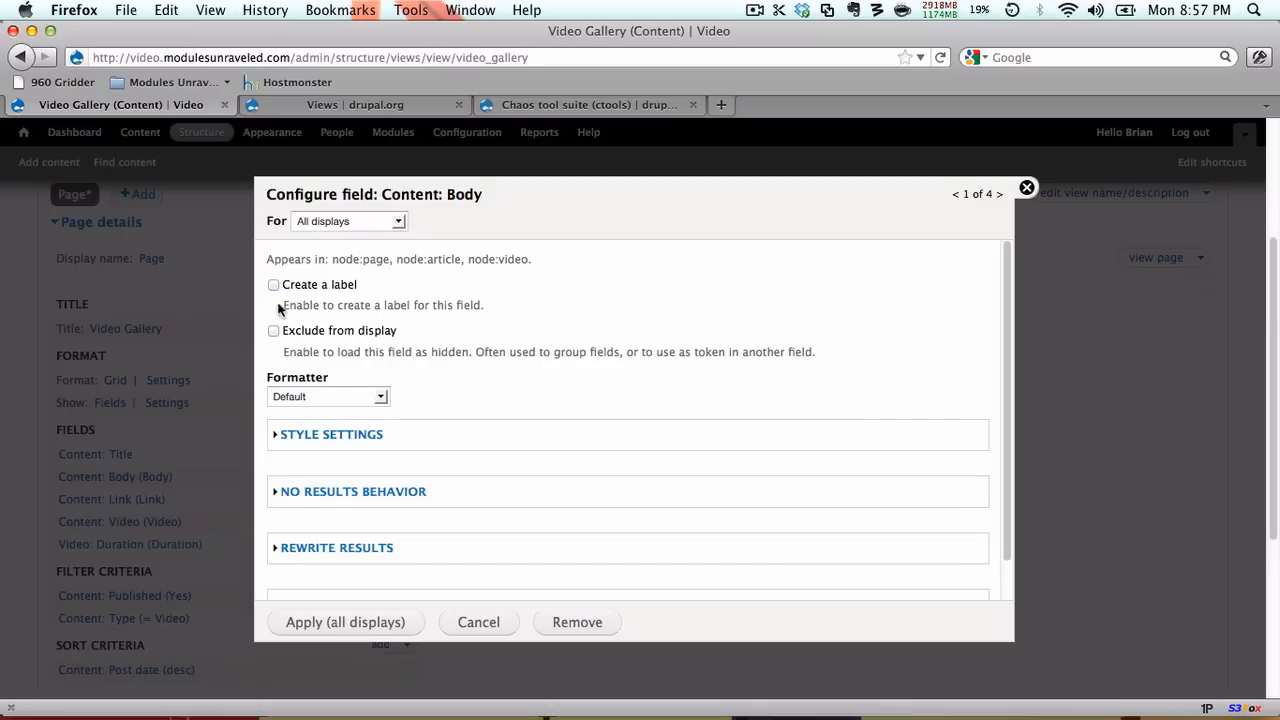
pyautogui.click(327, 396)
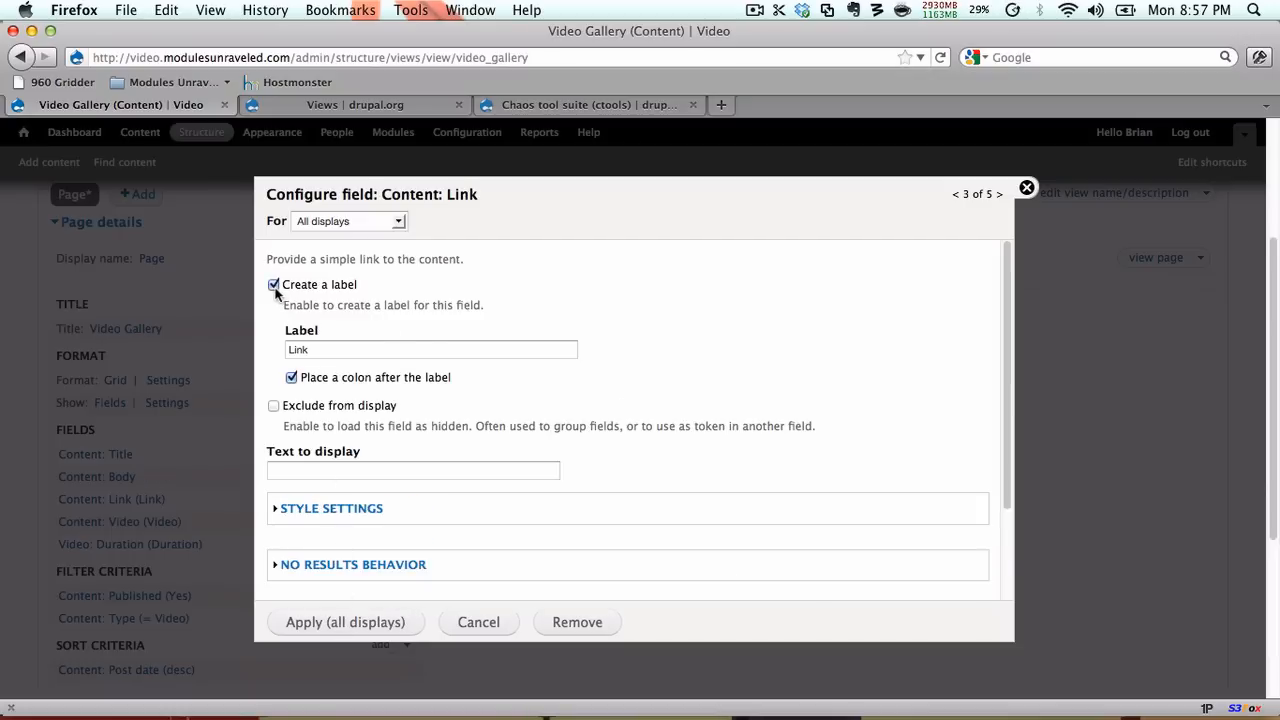
# Remove the Link field's label and set its display text to 'Read more...'
pyautogui.click(273, 284)
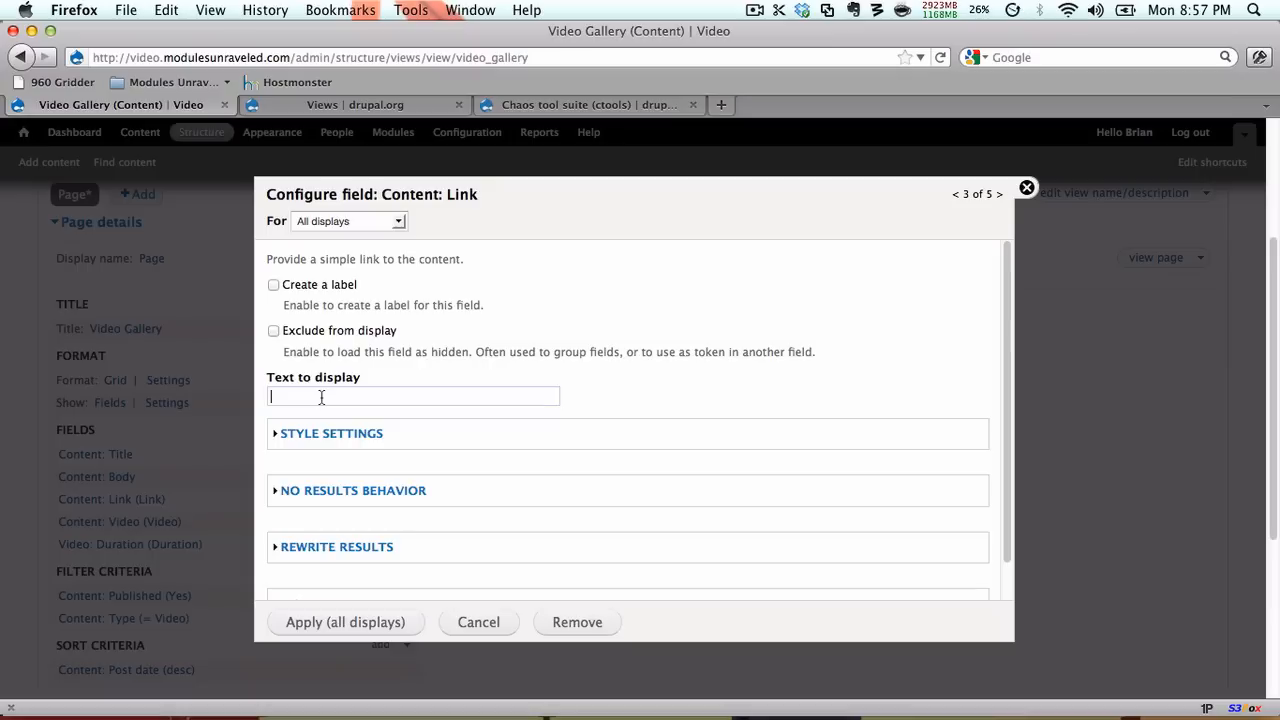
pyautogui.write('Read more...')
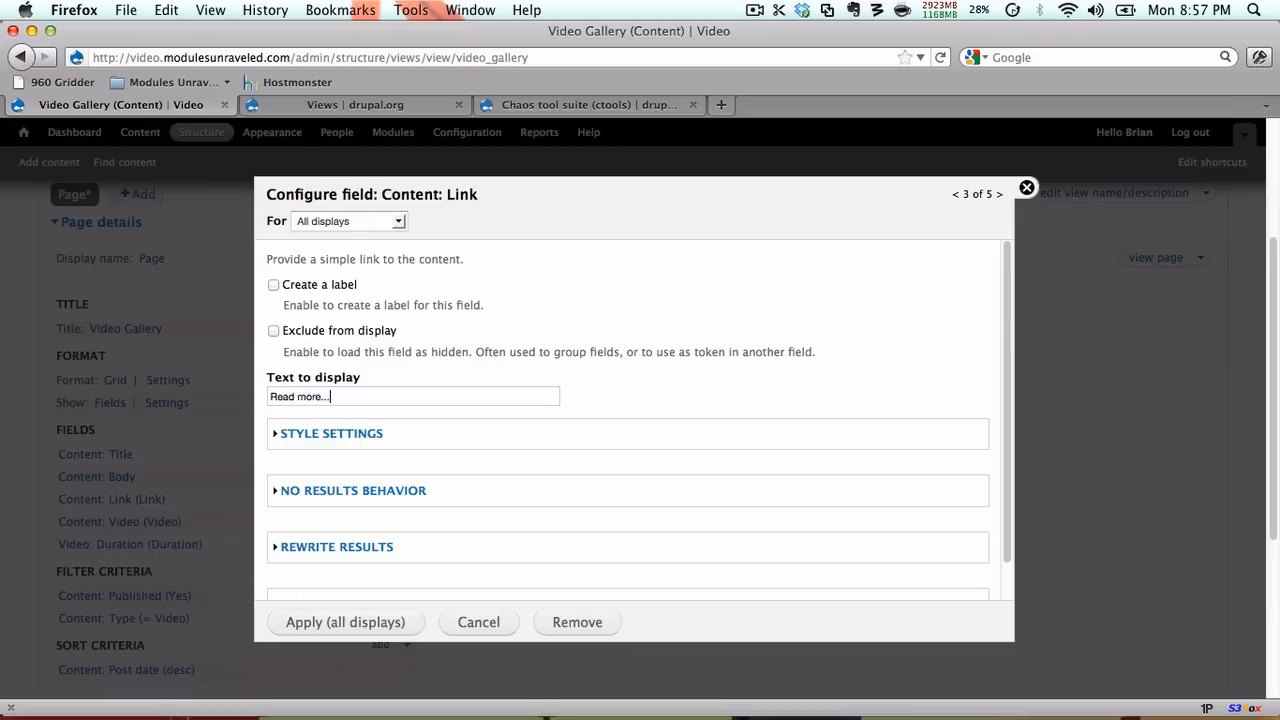
pyautogui.click(345, 622)
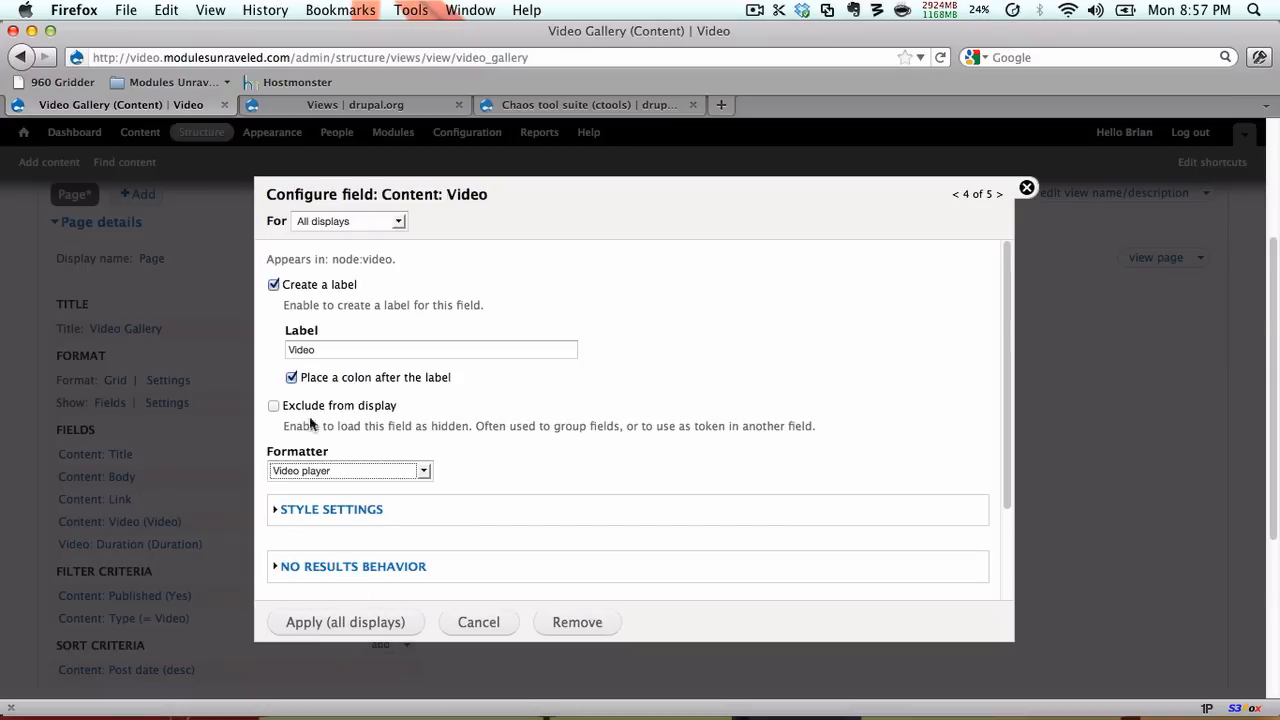
# Hide the Video field's label and display it as a 160x120 video player
pyautogui.click(273, 284)
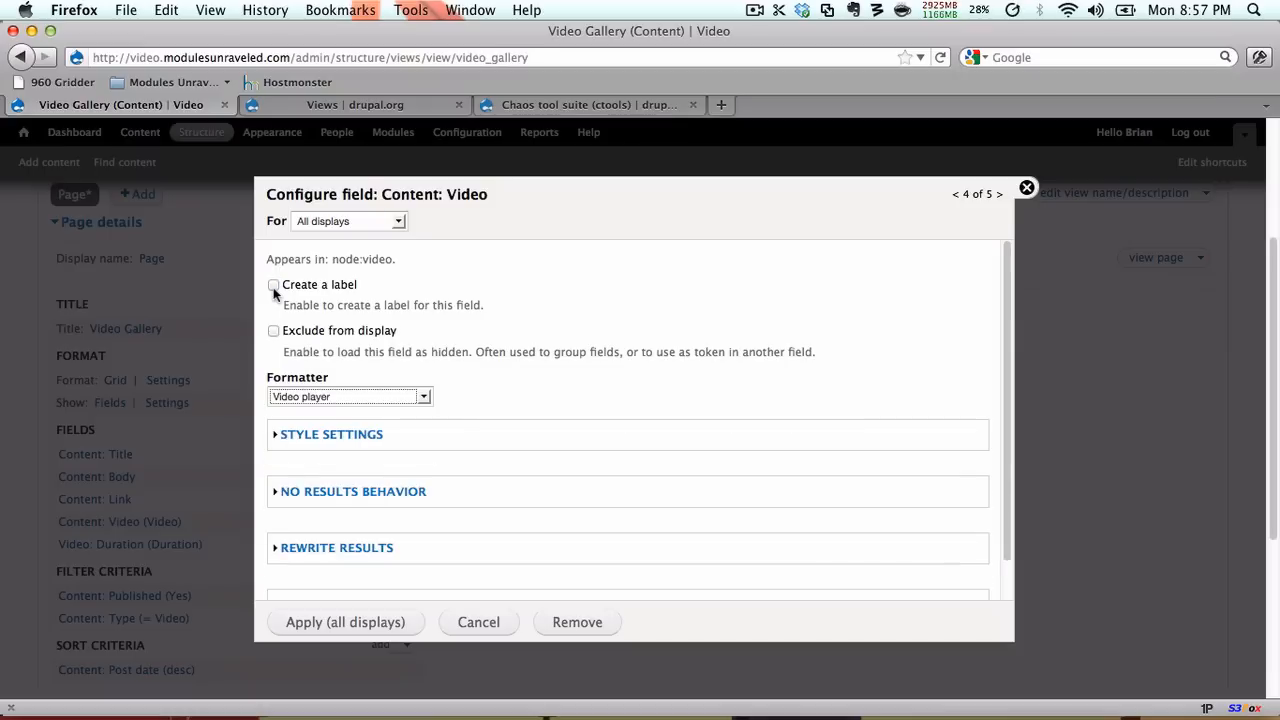
pyautogui.click(349, 396)
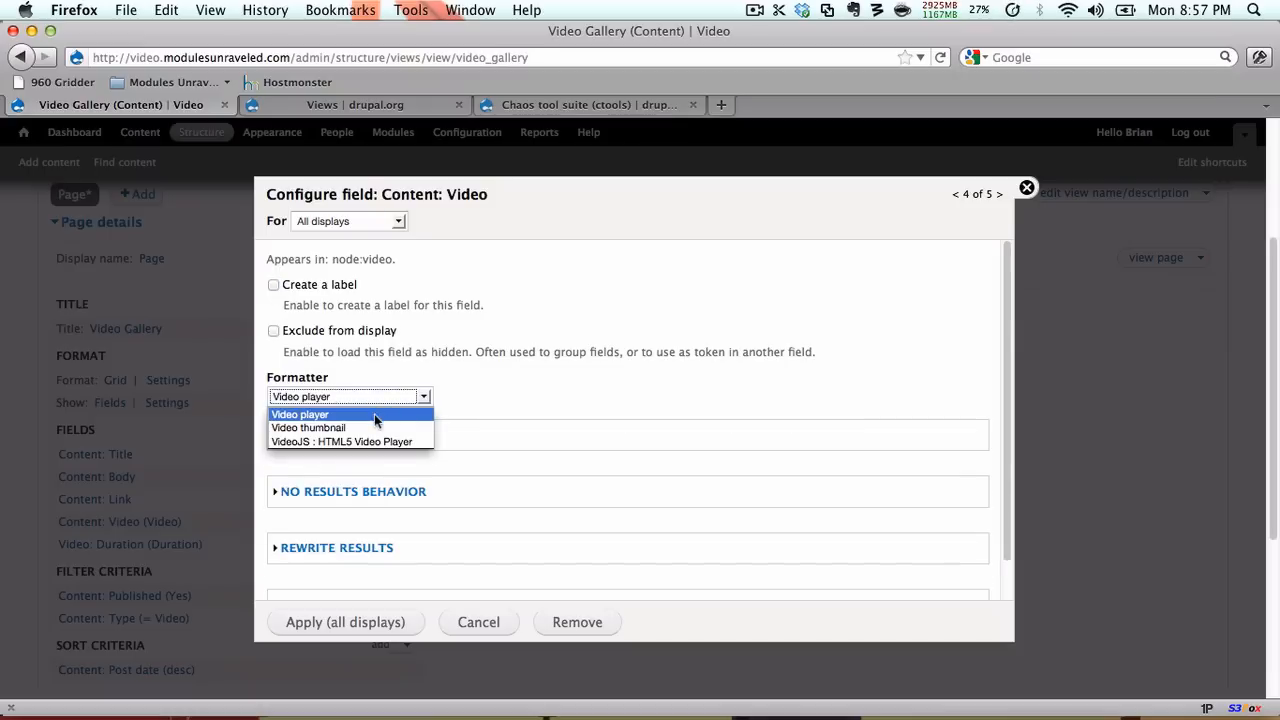
pyautogui.click(308, 428)
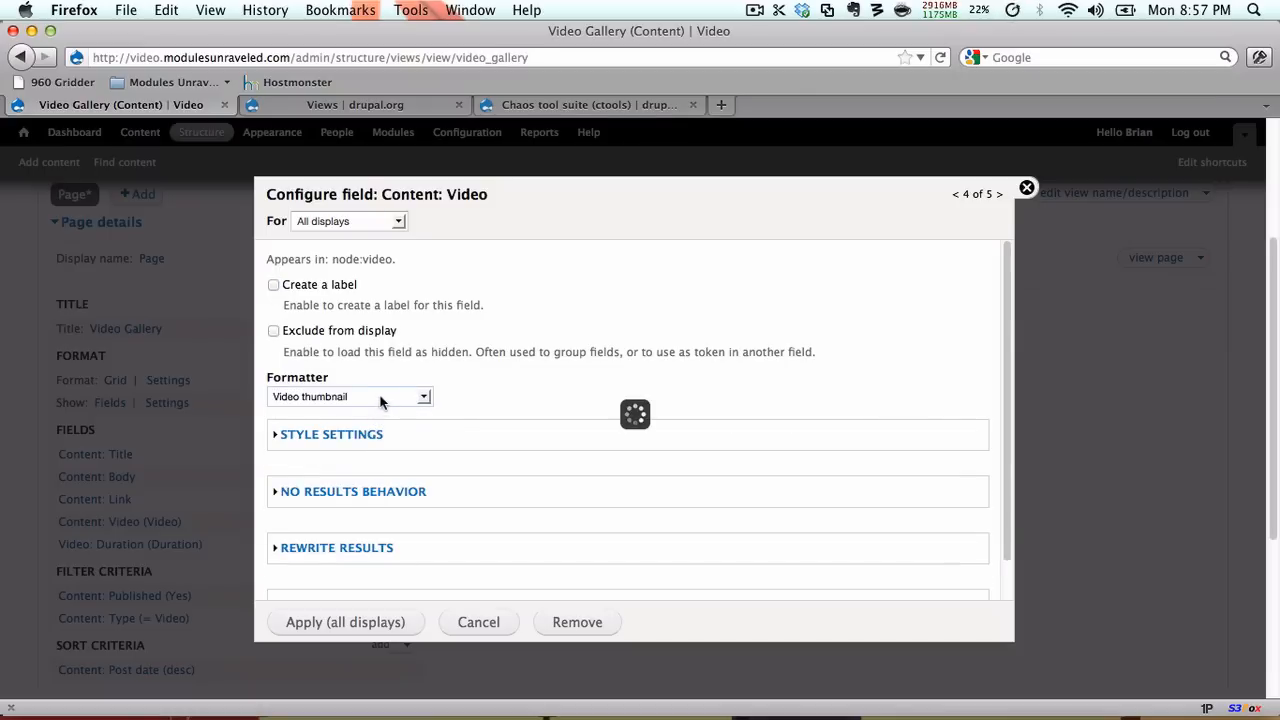
pyautogui.click(350, 396)
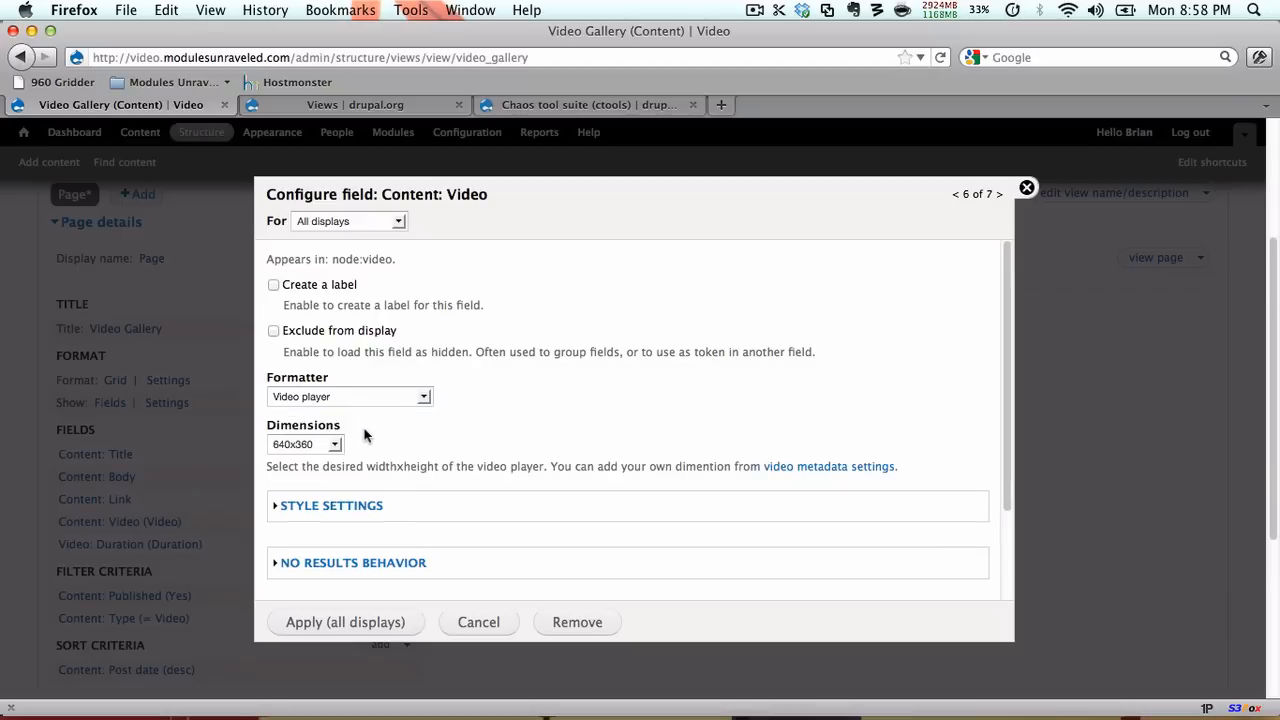
pyautogui.click(305, 444)
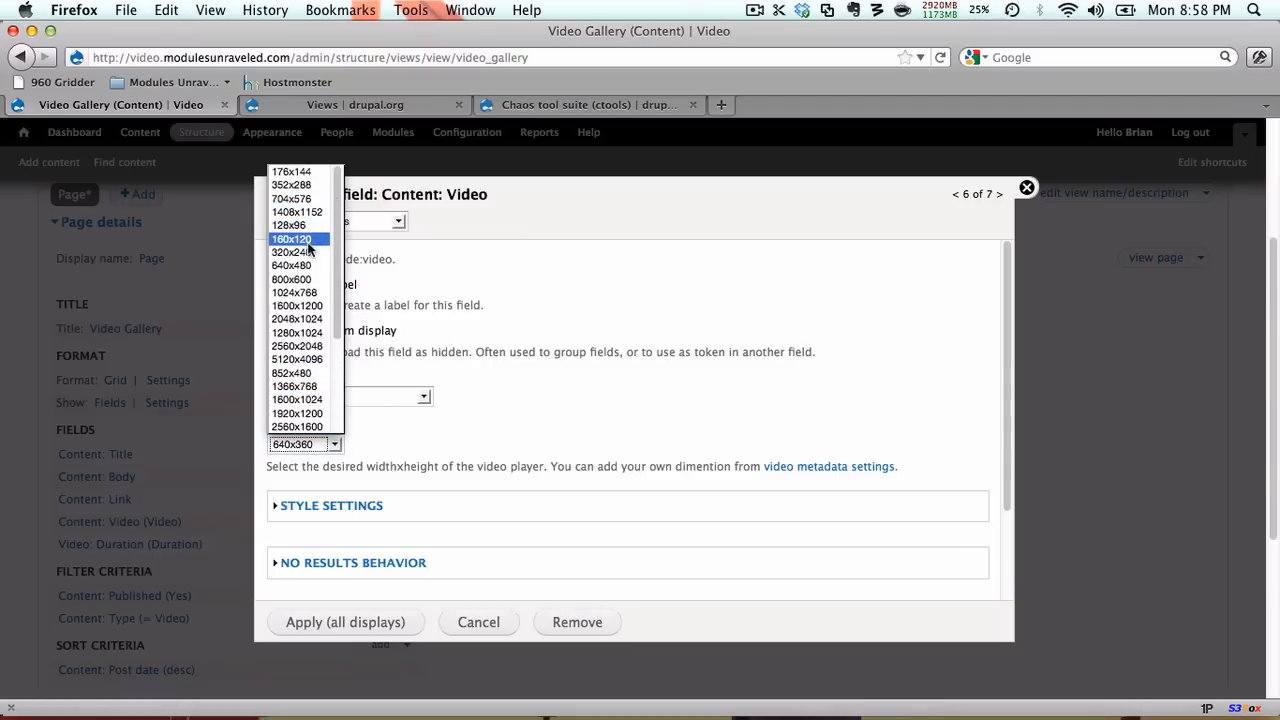
pyautogui.click(292, 238)
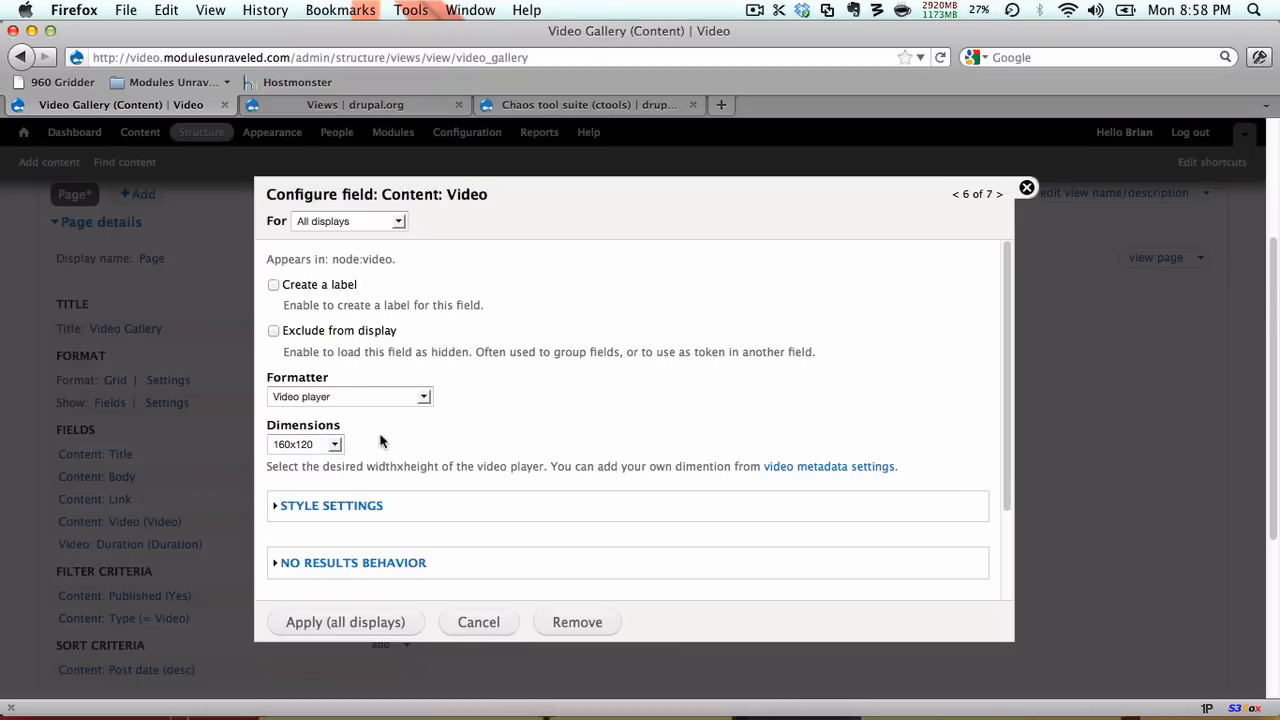
pyautogui.click(345, 622)
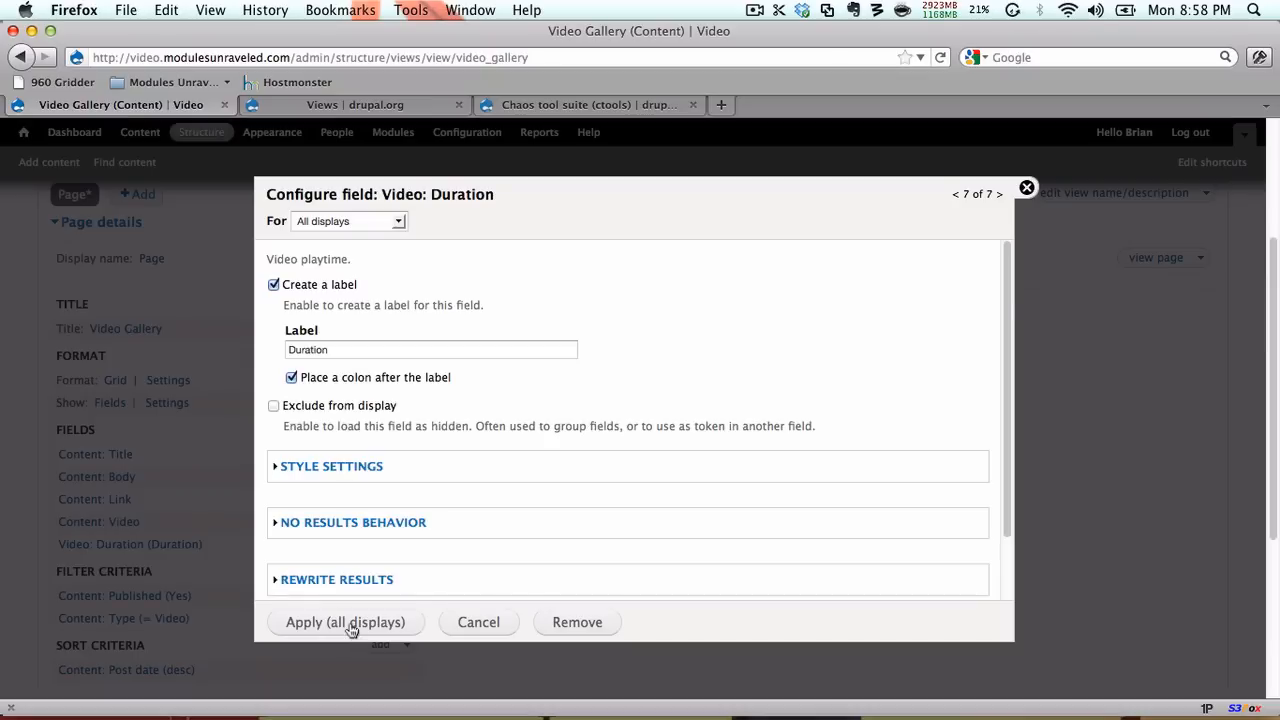
# Apply the Duration field settings, keeping its 'Duration' label
pyautogui.click(345, 622)
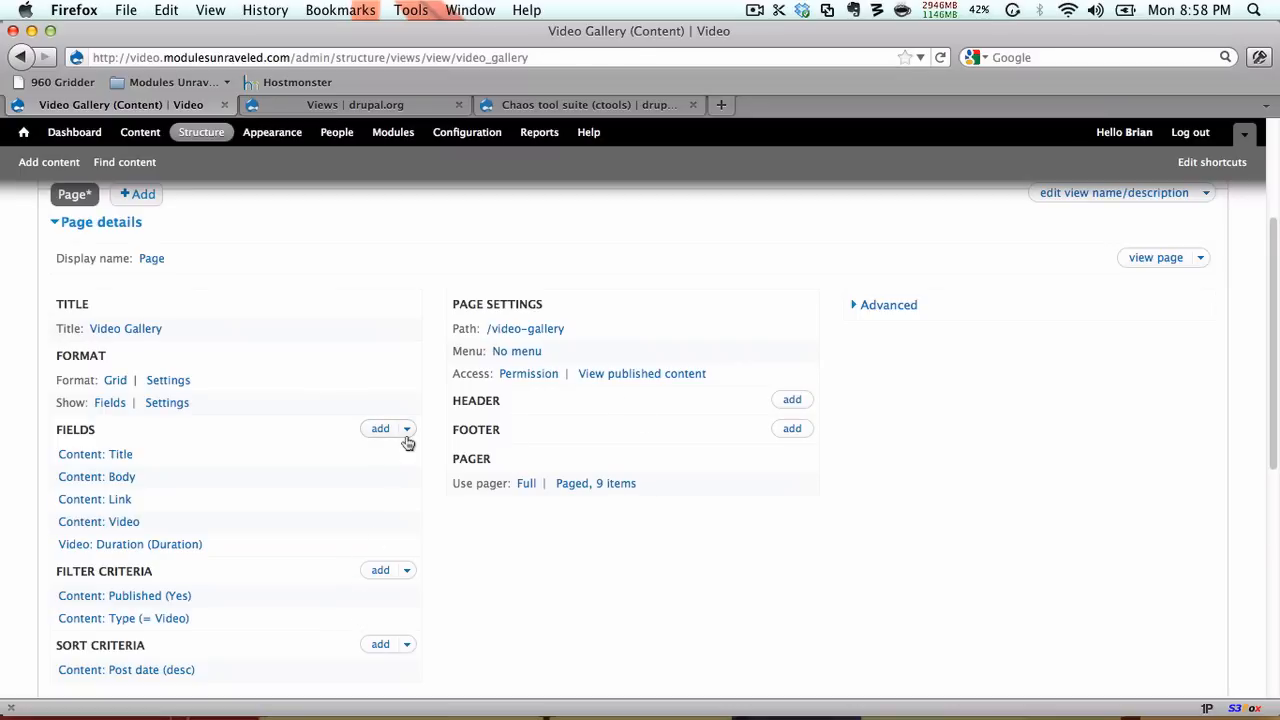
# Rearrange the view's fields so Video and Duration sit directly under Title
pyautogui.click(406, 429)
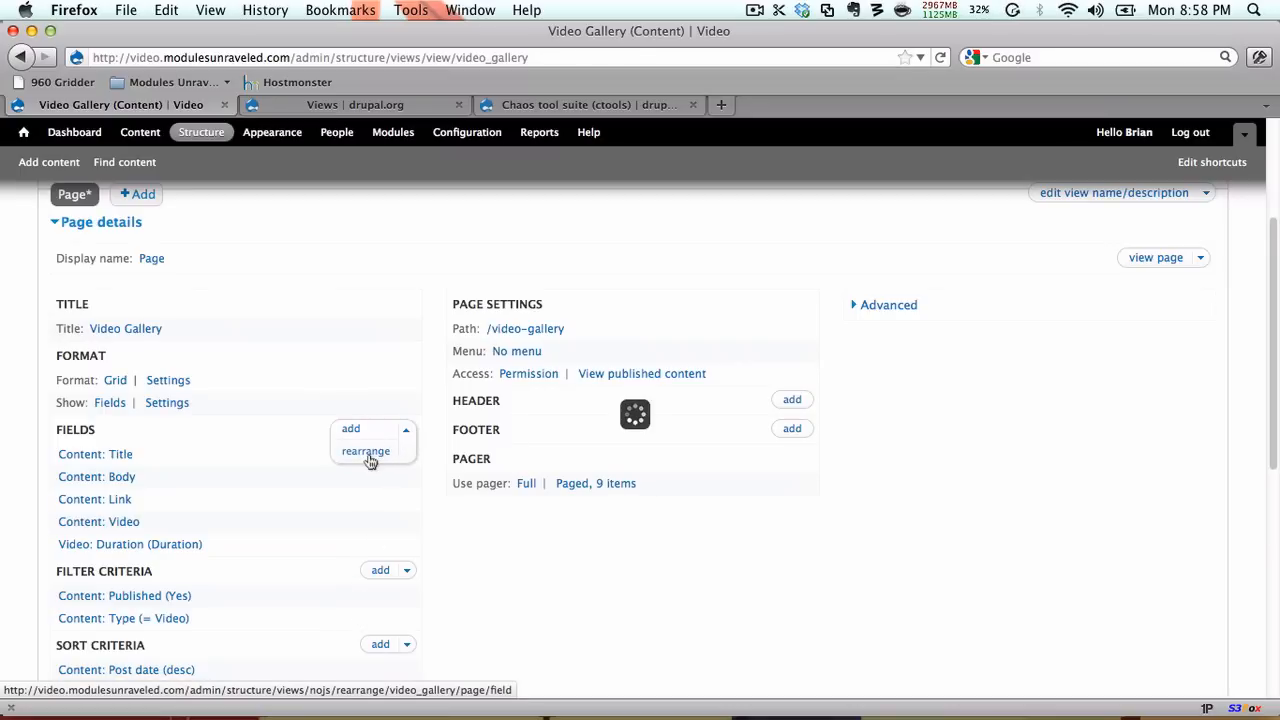
pyautogui.click(365, 451)
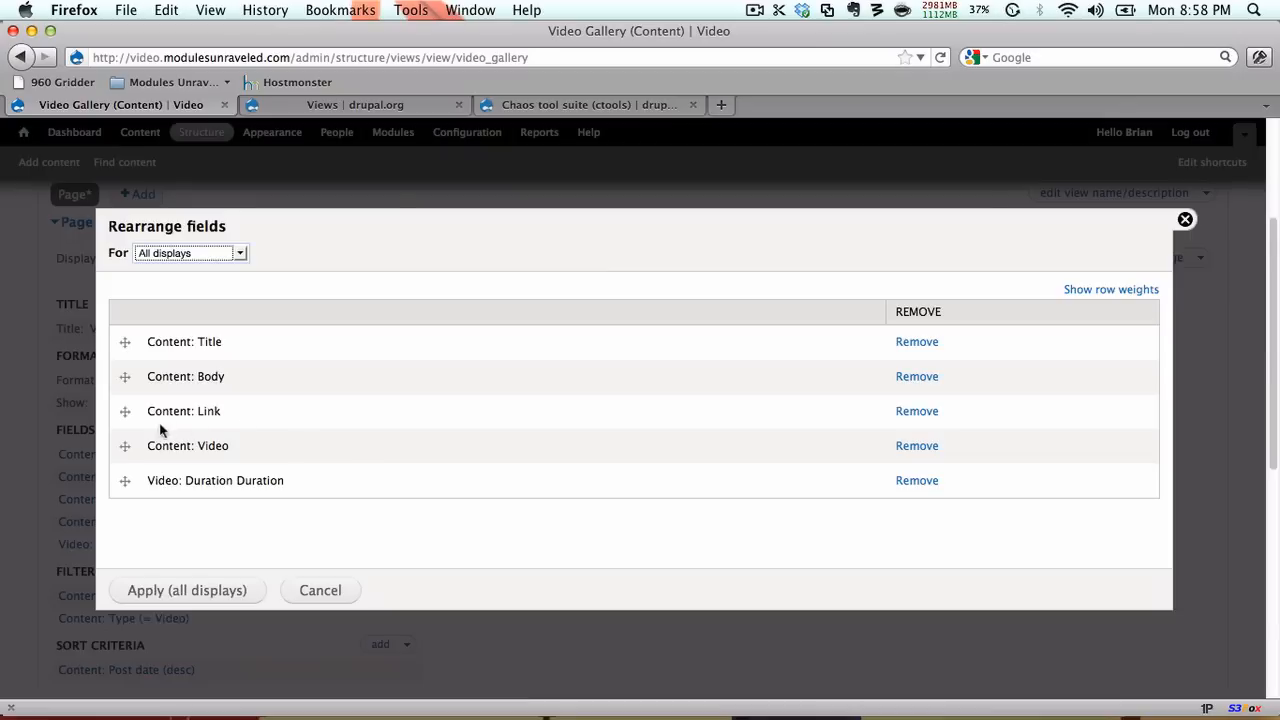
pyautogui.moveTo(125, 445); pyautogui.dragTo(125, 376)
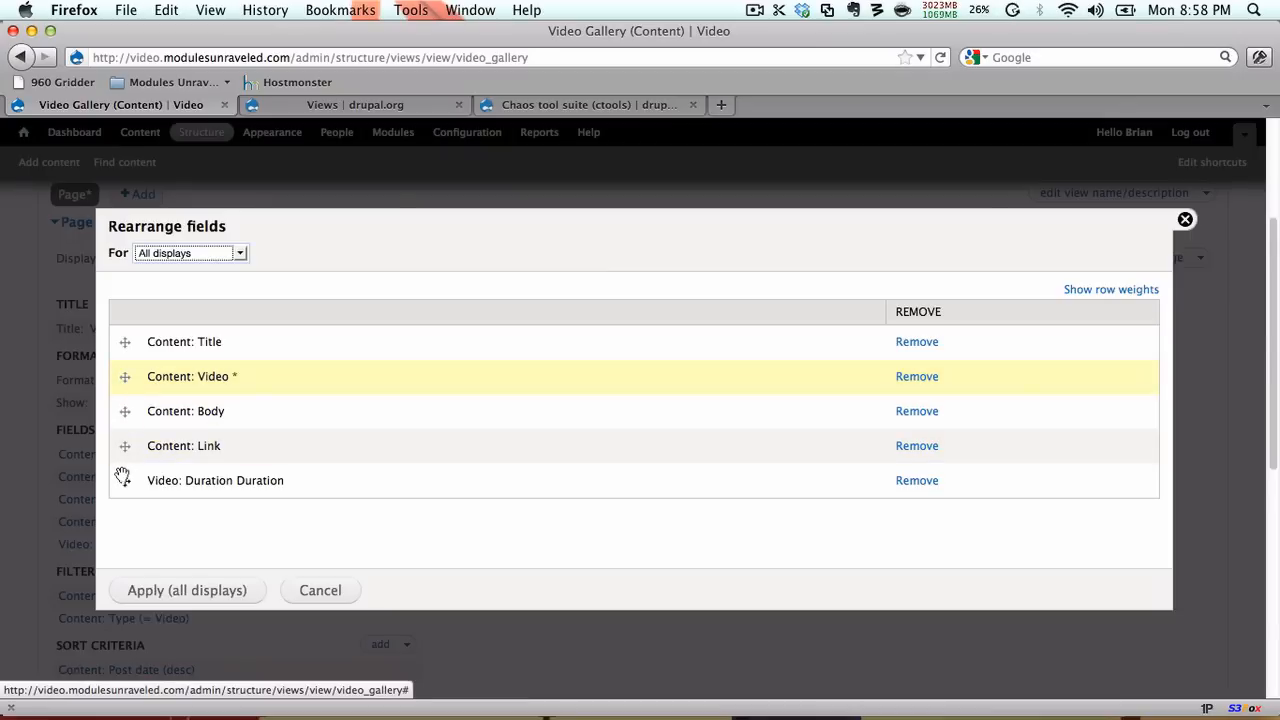
pyautogui.moveTo(124, 480); pyautogui.dragTo(124, 411)
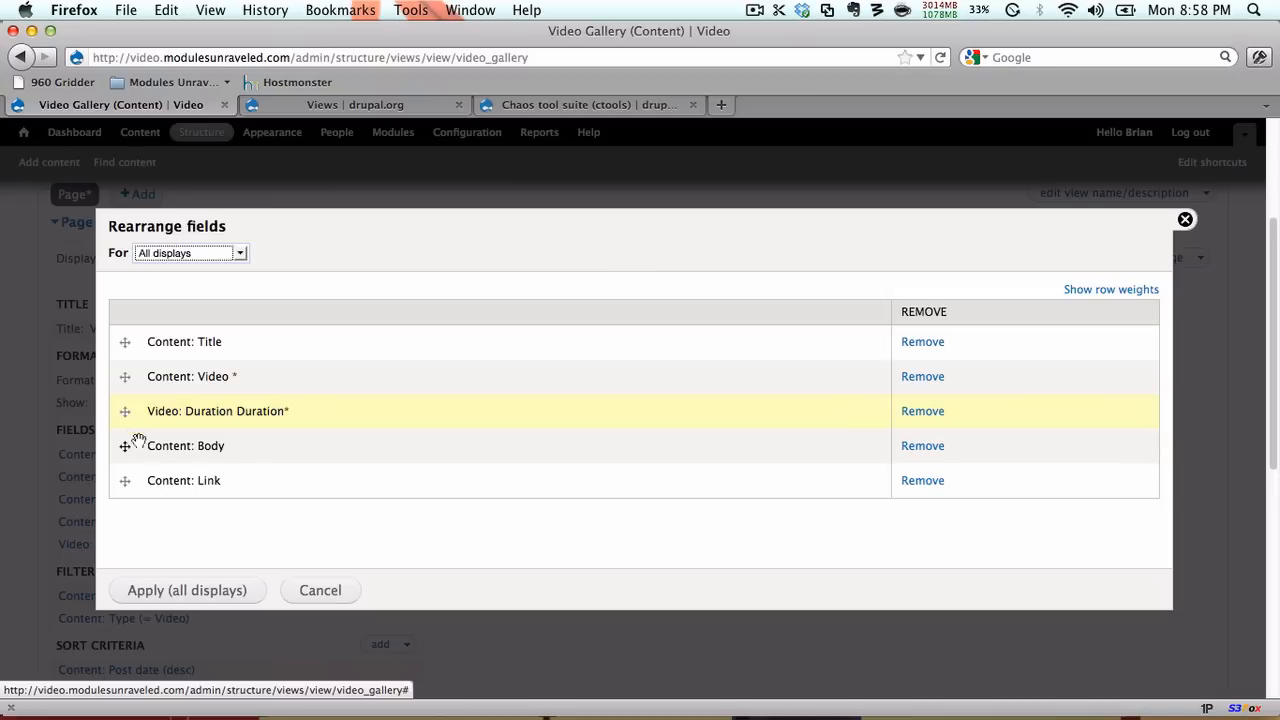
pyautogui.click(186, 590)
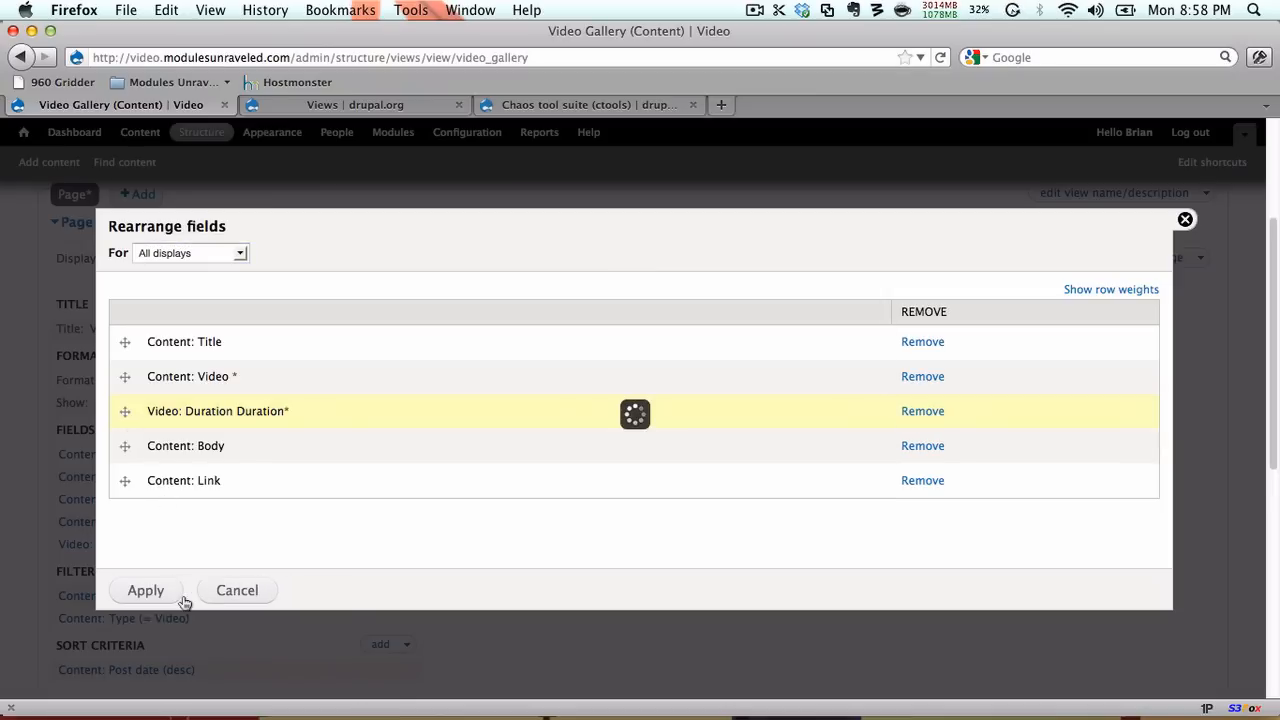
pyautogui.click(145, 590)
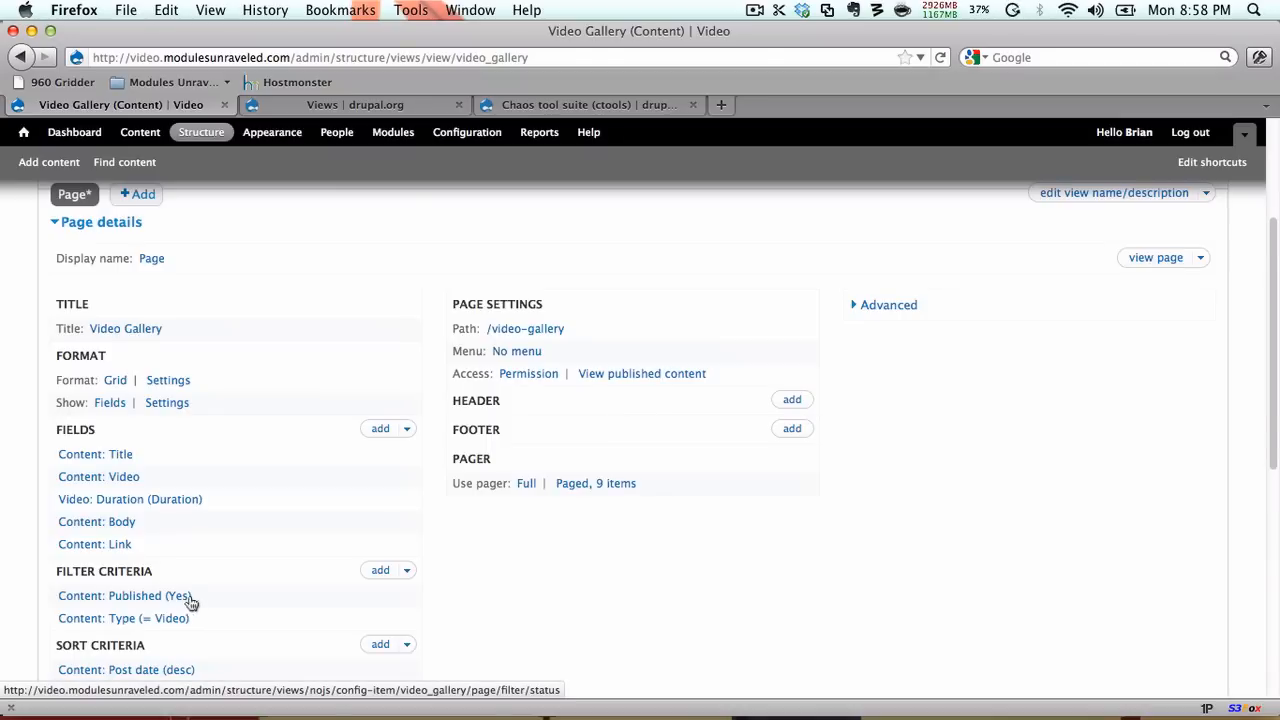
pyautogui.scroll(-3)
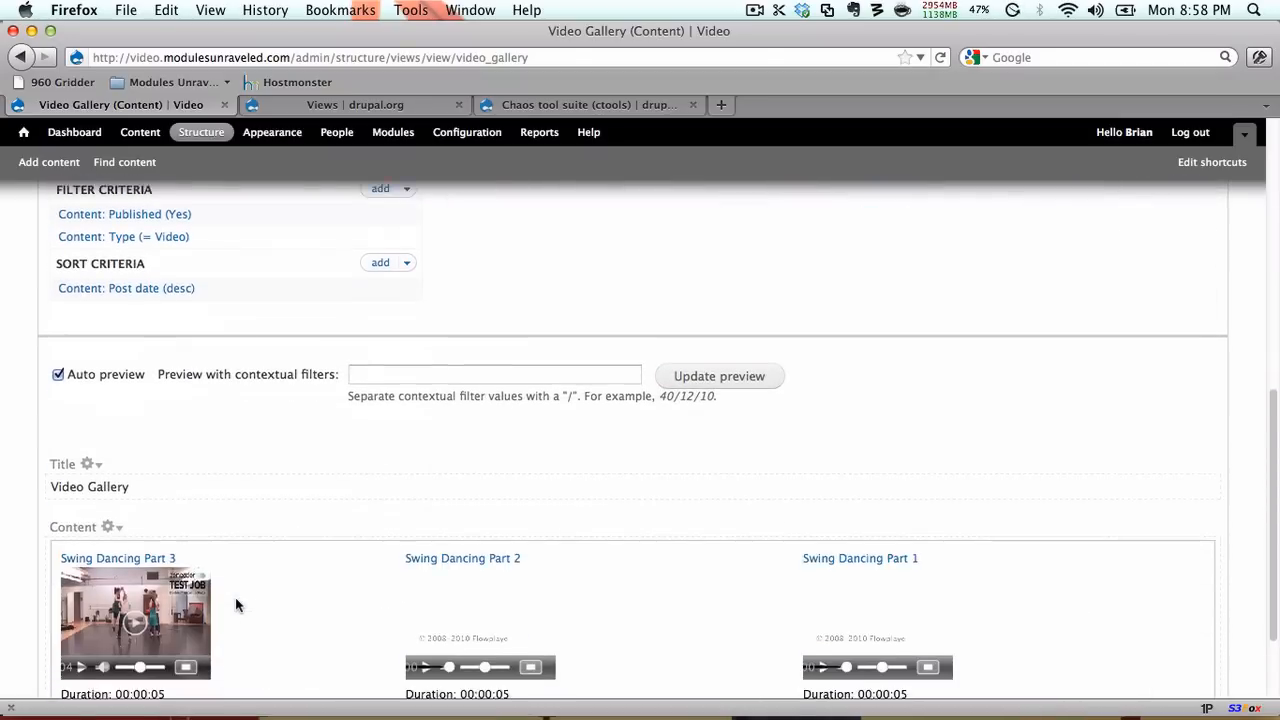
pyautogui.scroll(-3)
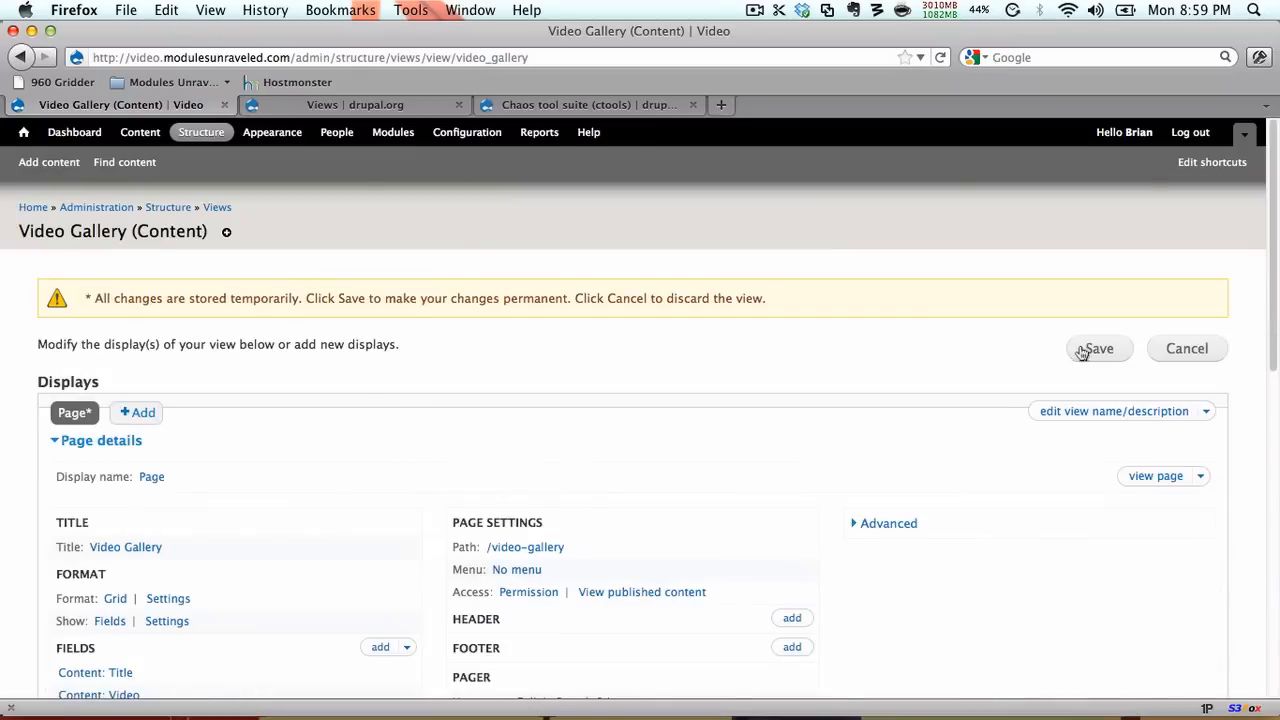
# Save the Video Gallery view and go to its live page
pyautogui.click(1098, 348)
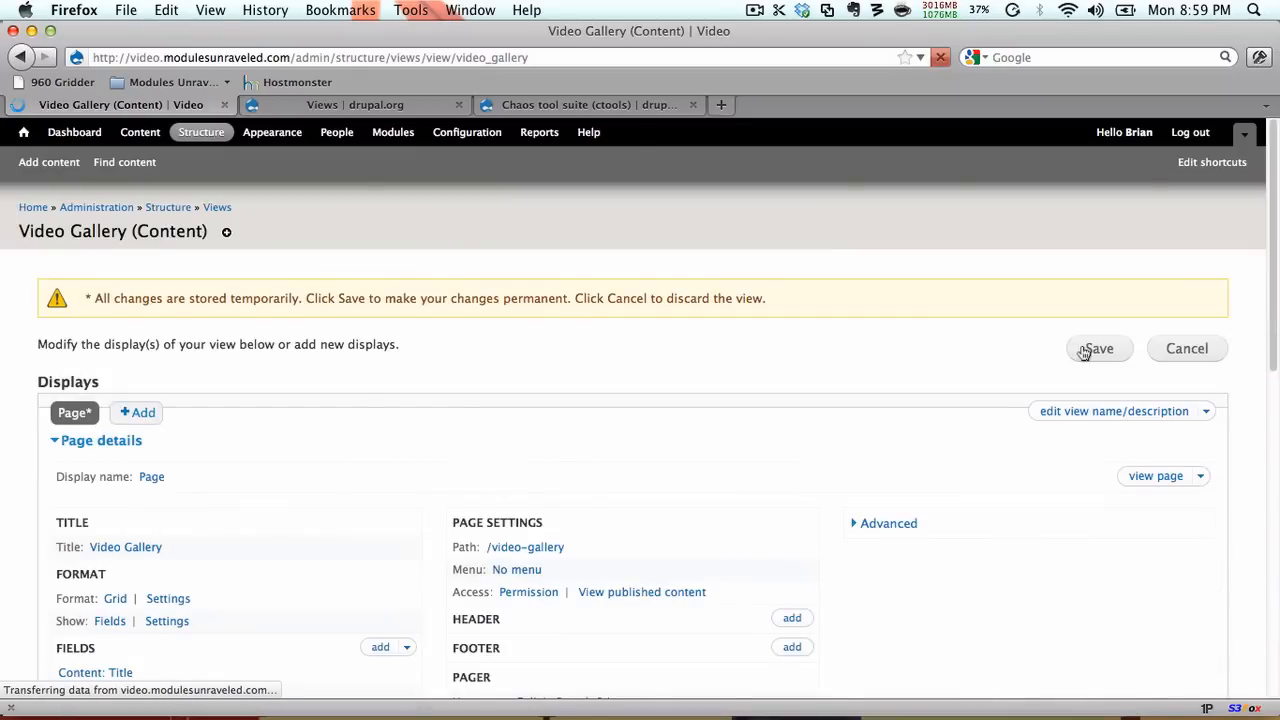
pyautogui.click(1098, 348)
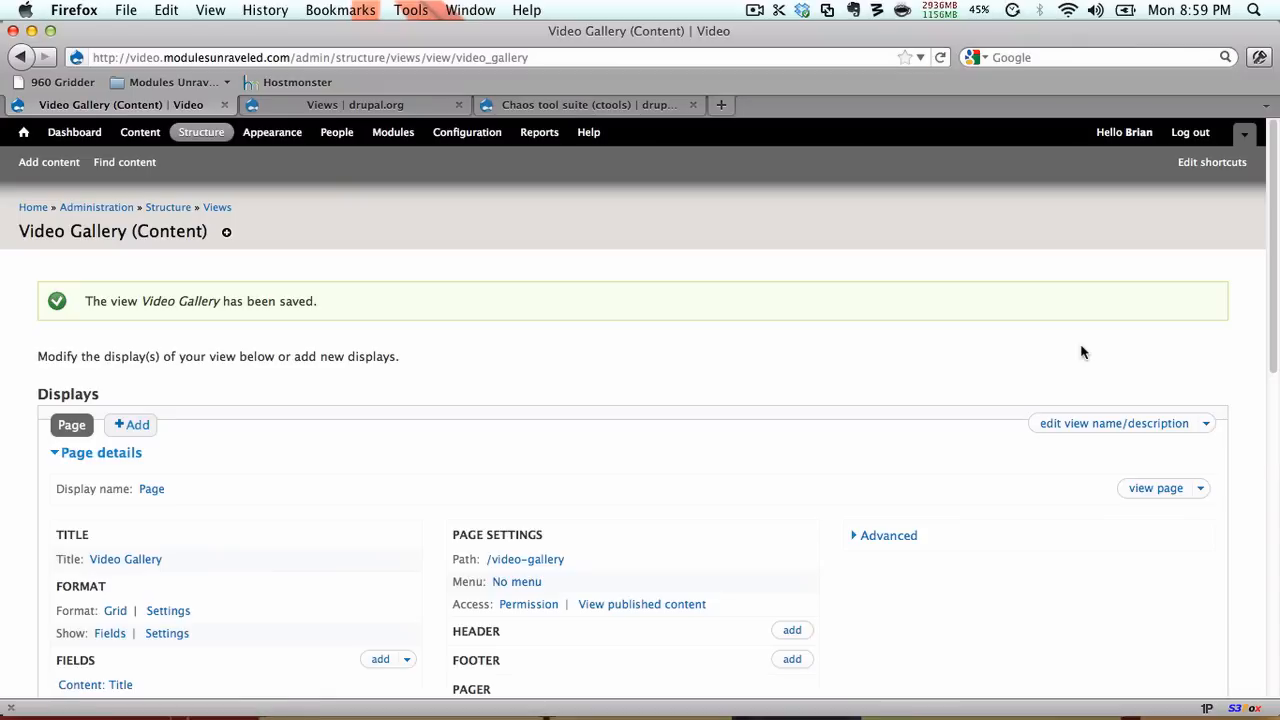
pyautogui.click(1155, 488)
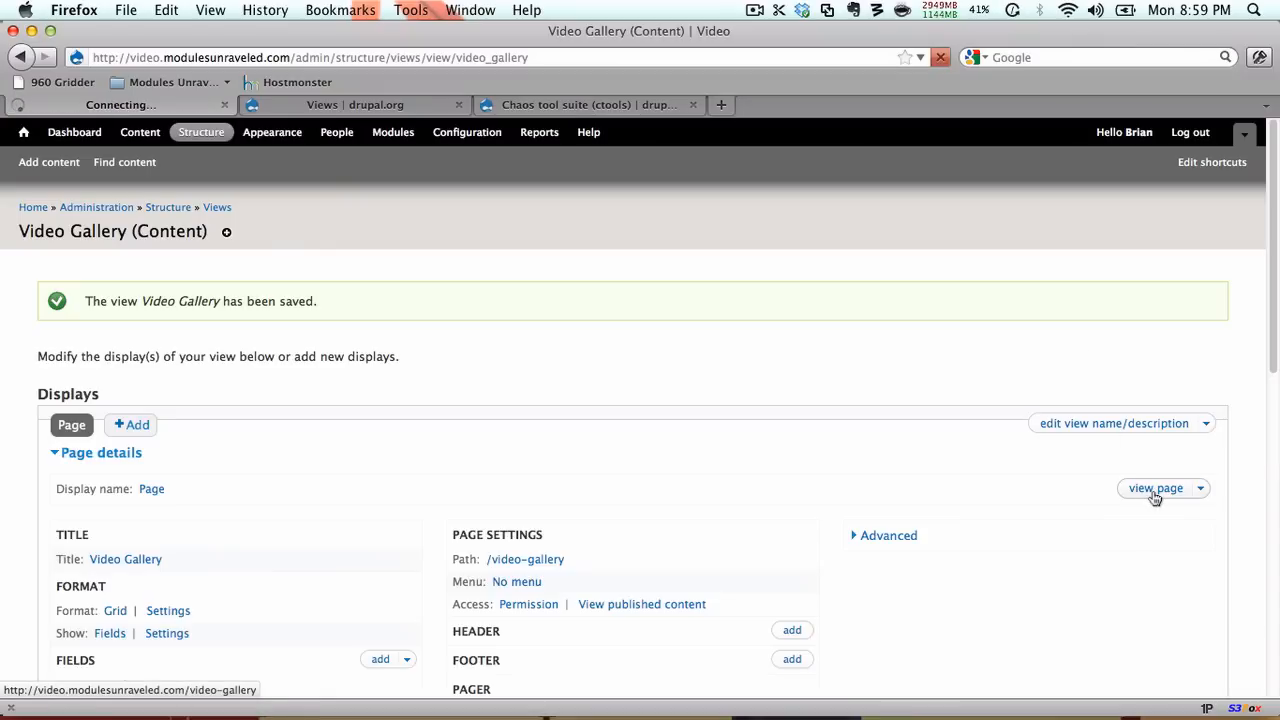
# Browse the /video-gallery grid of three Swing Dancing clips and open Part 3's full post
pyautogui.click(1156, 488)
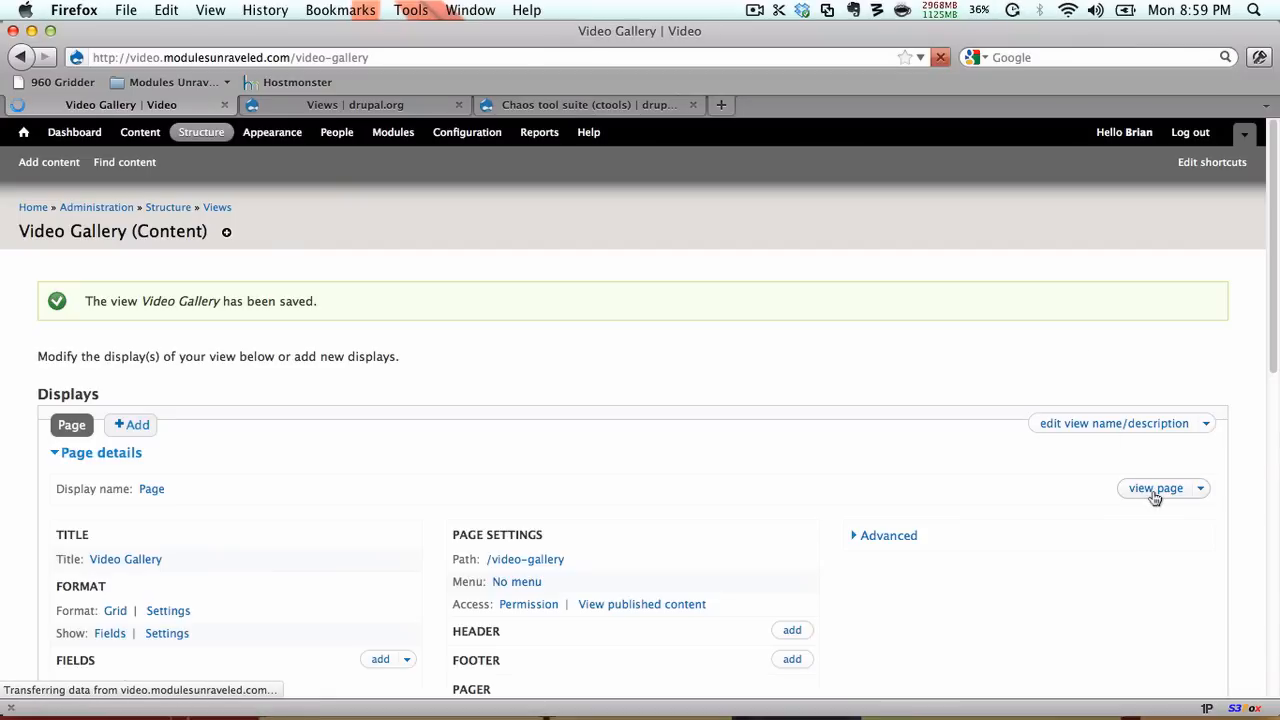
pyautogui.click(1155, 488)
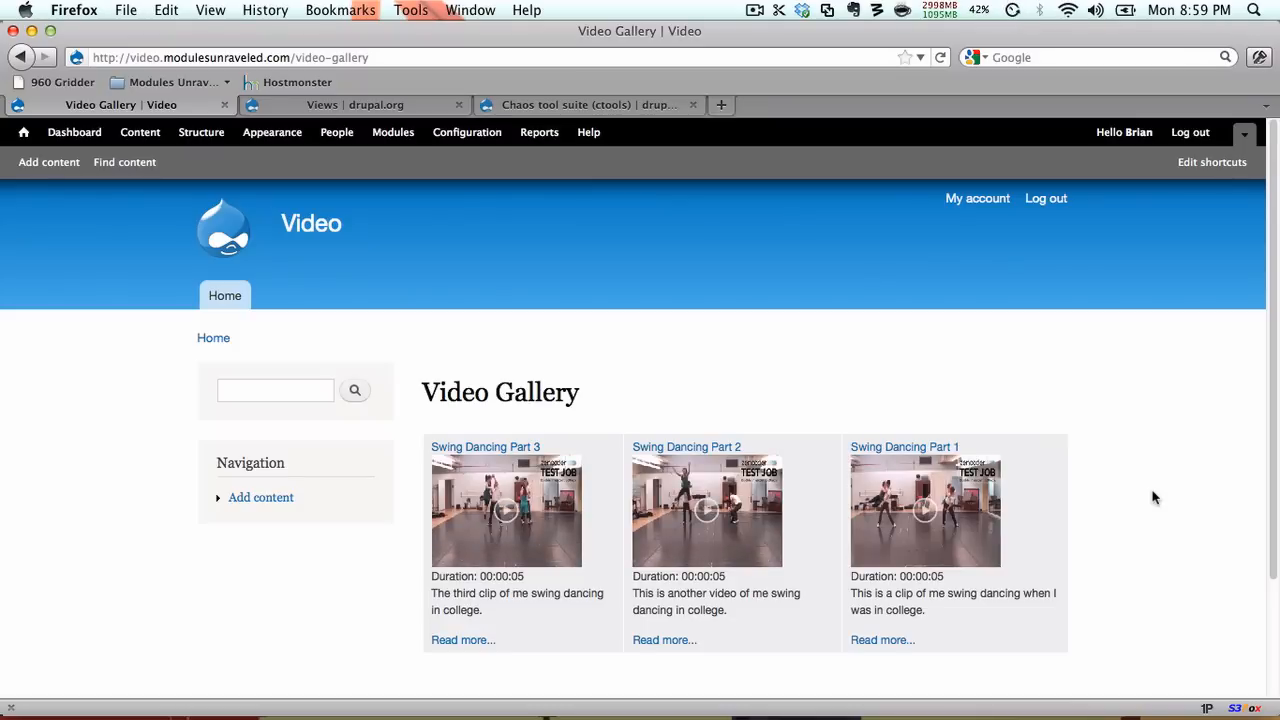
pyautogui.scroll(-3)
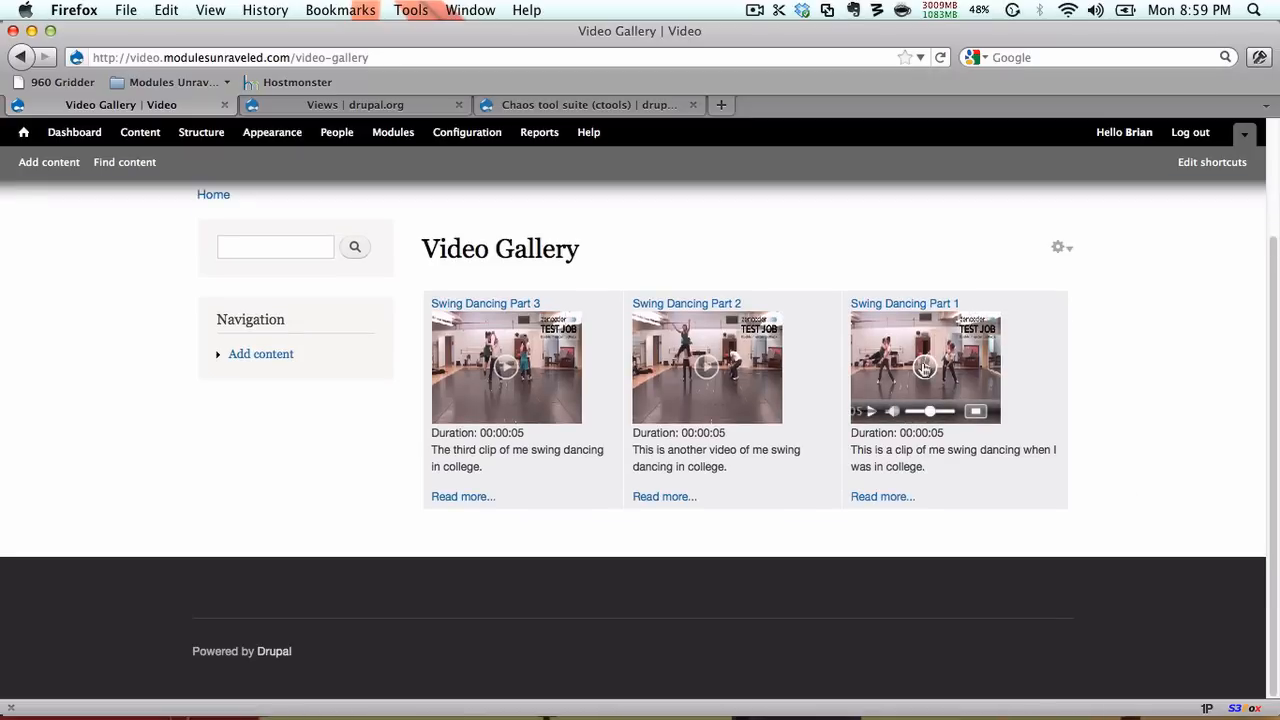
pyautogui.click(924, 367)
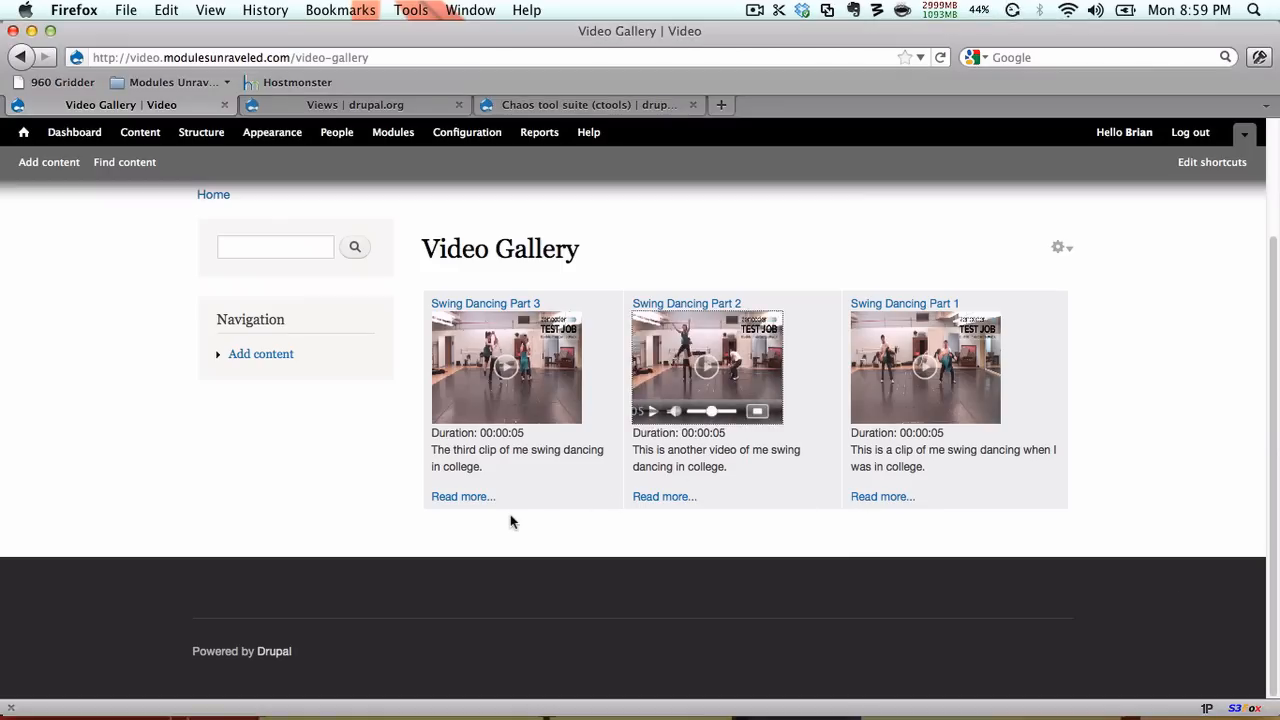
pyautogui.click(459, 496)
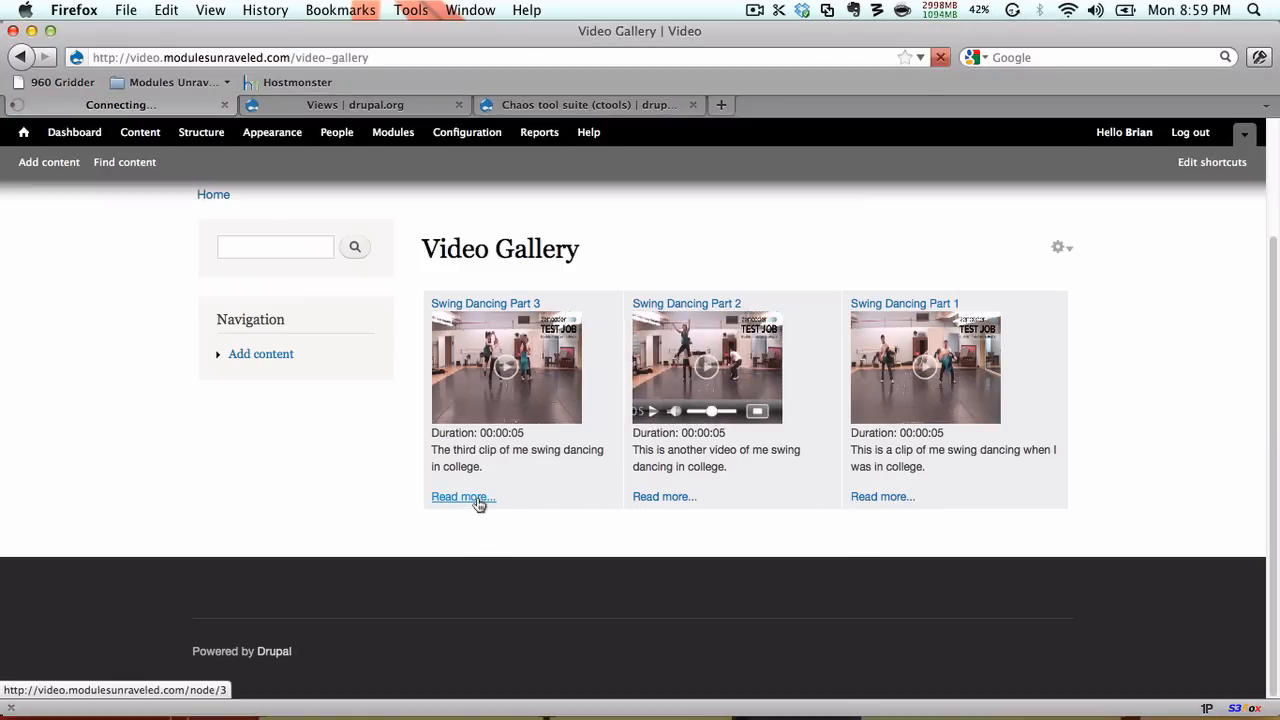
pyautogui.click(459, 497)
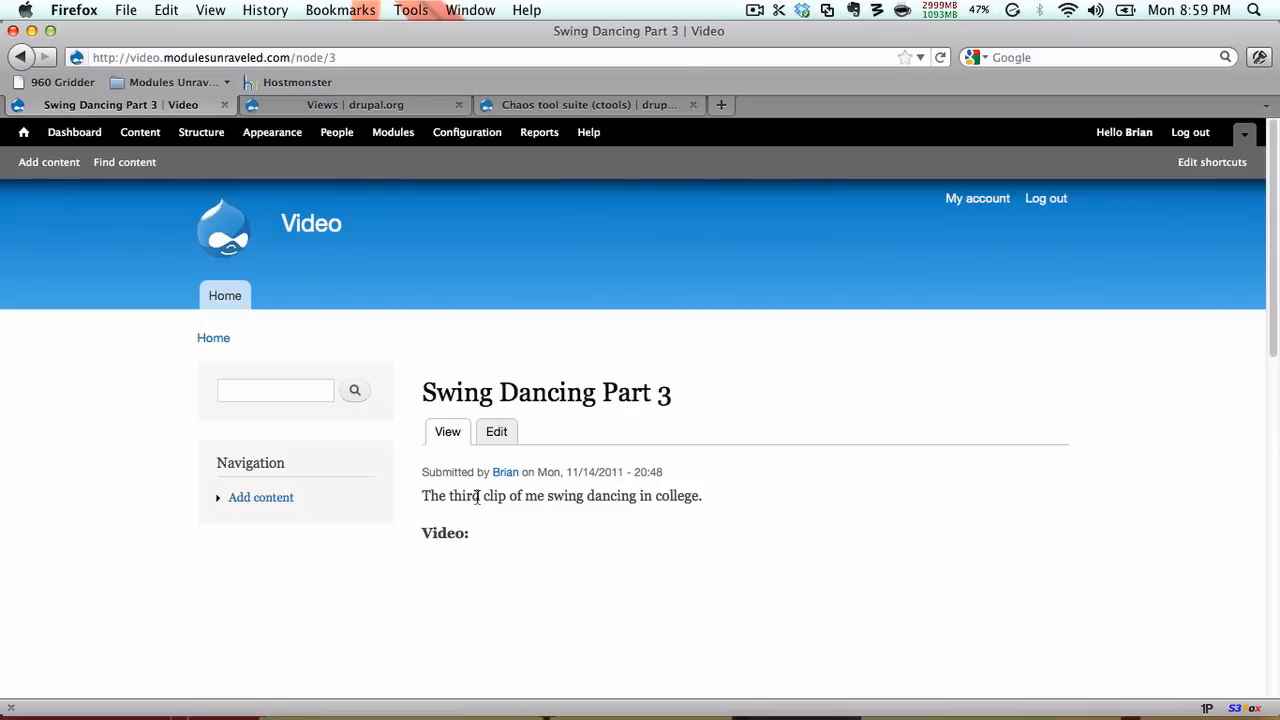
pyautogui.scroll(-3)
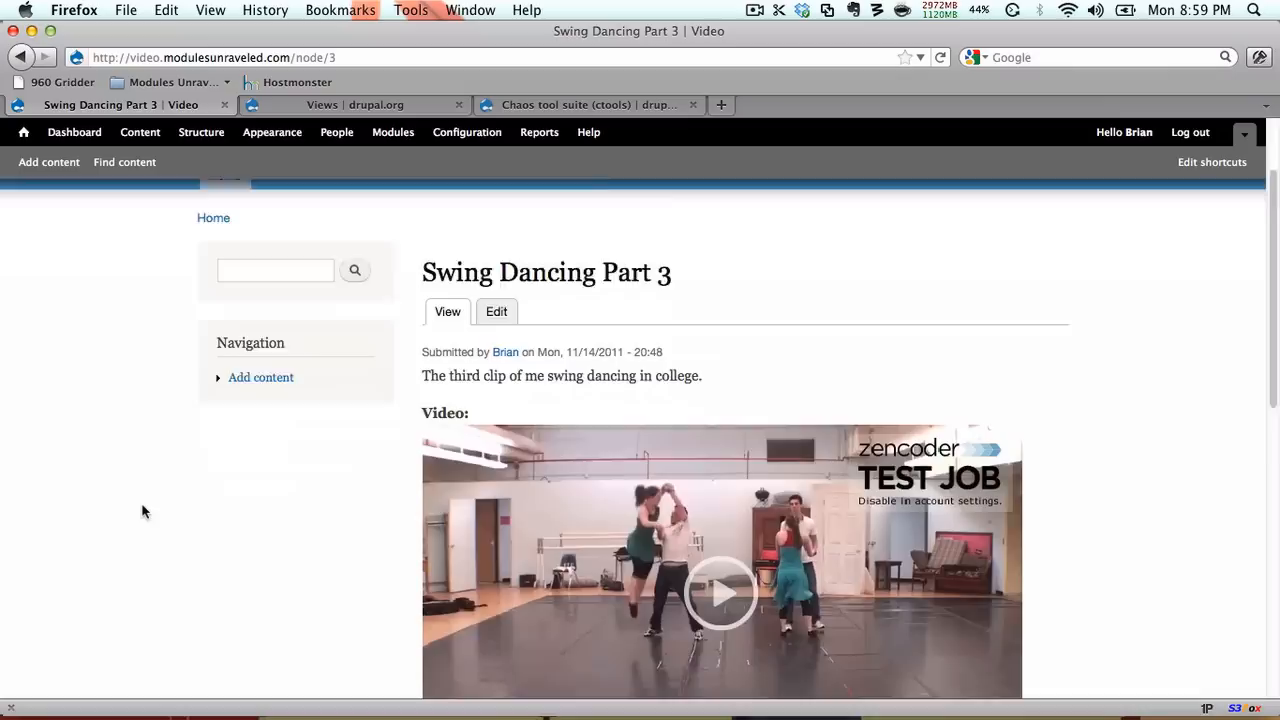
pyautogui.scroll(-3)
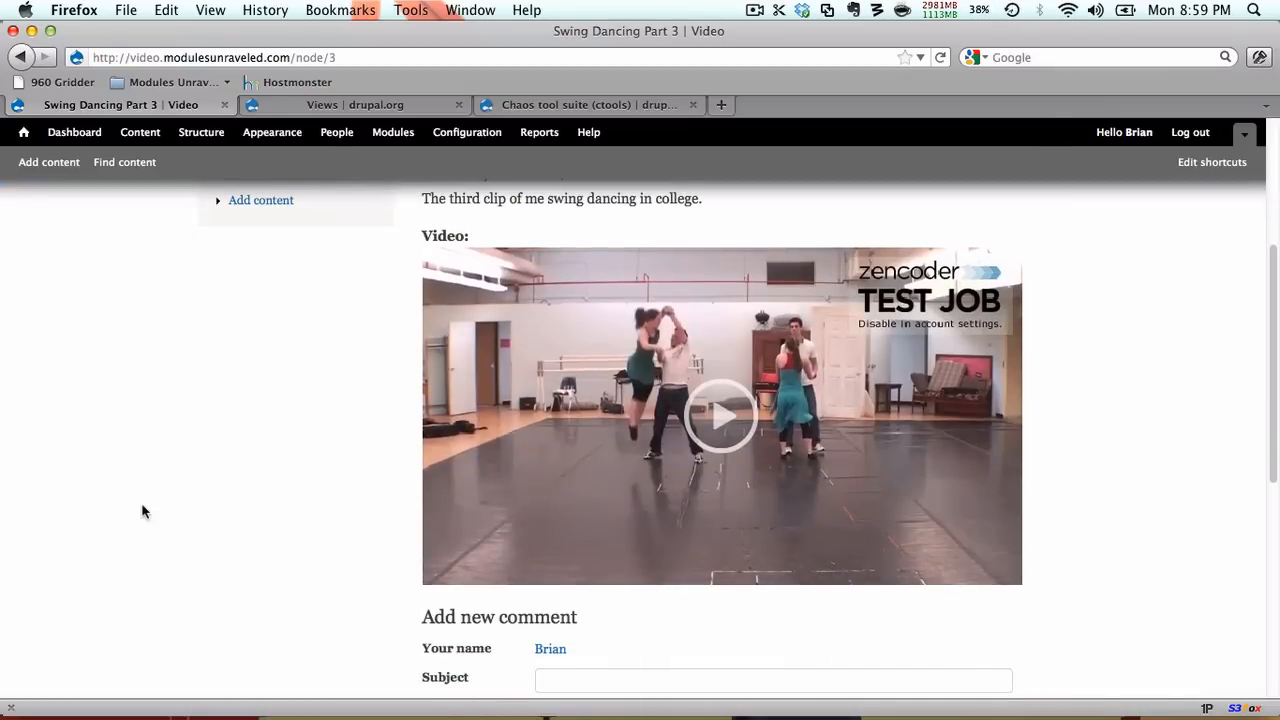
pyautogui.click(22, 57)
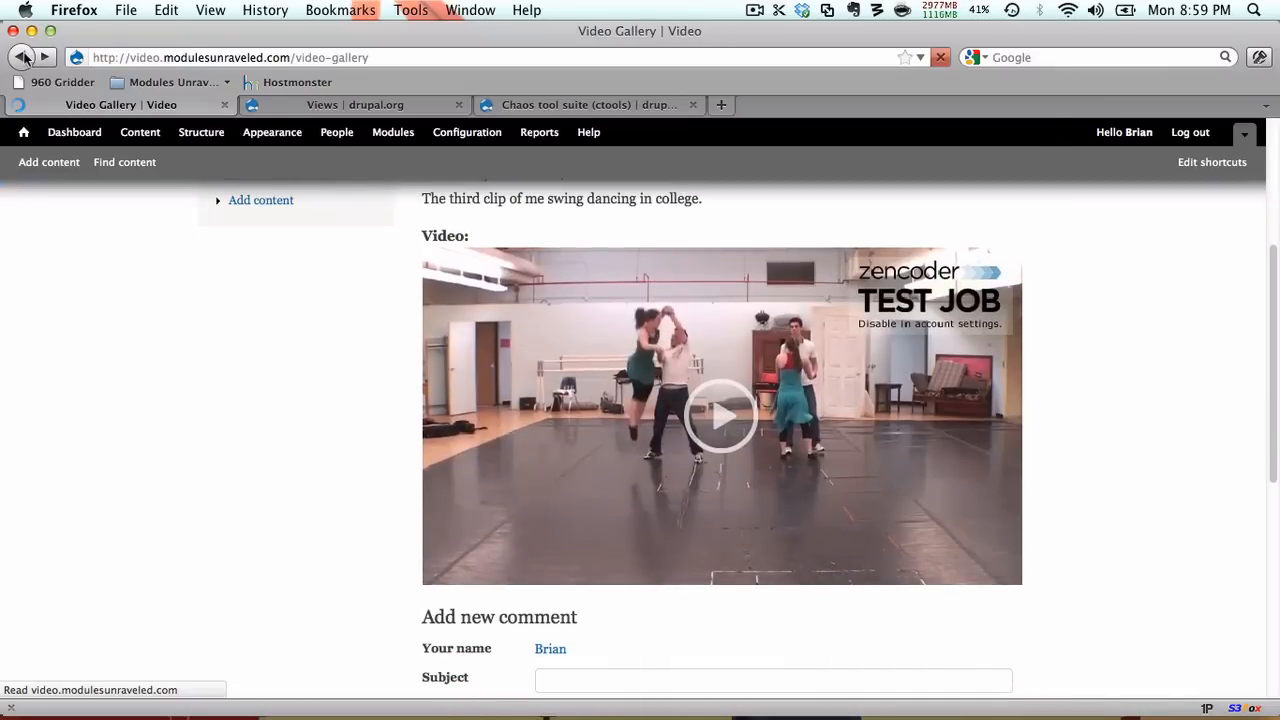
pyautogui.click(22, 57)
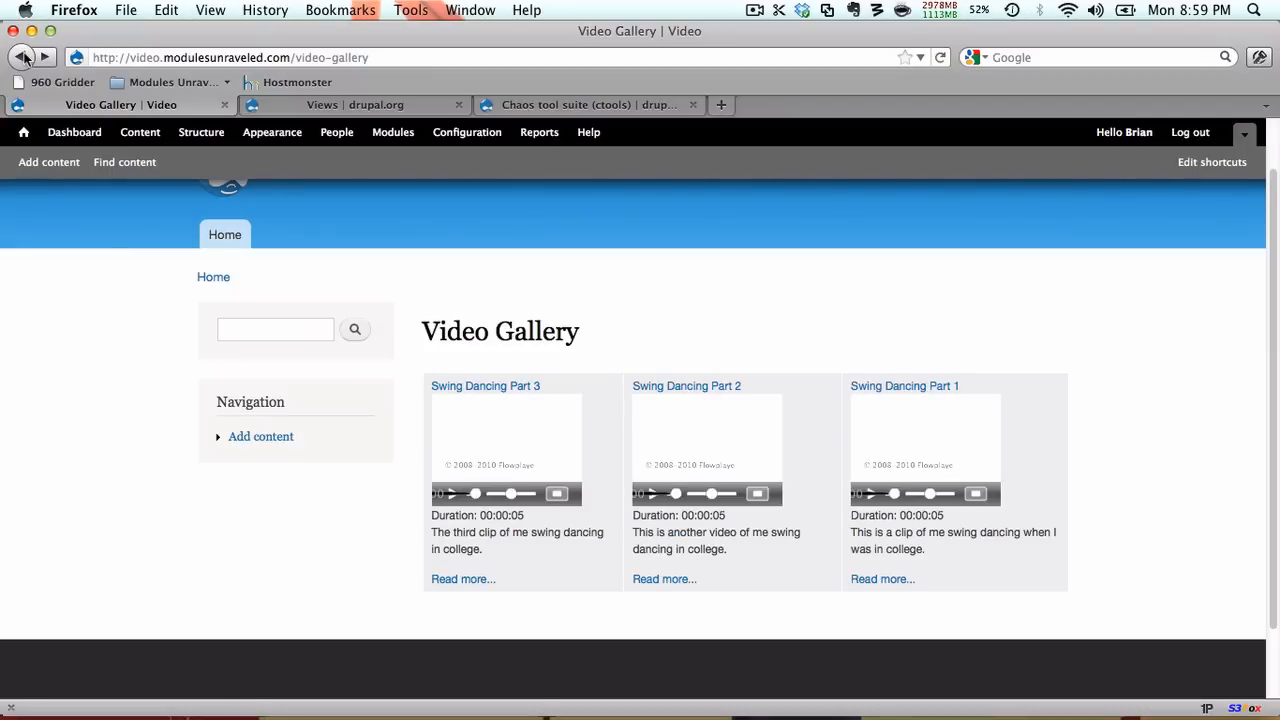